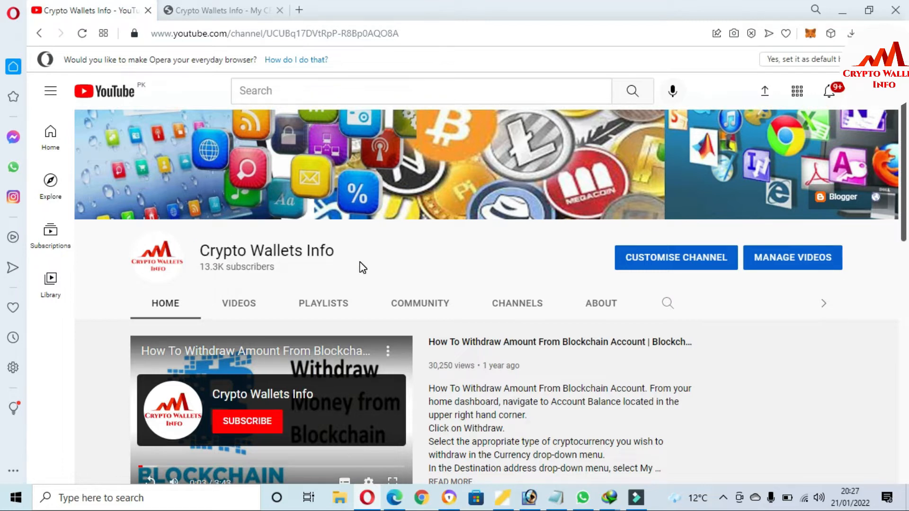
# Switch from the YouTube channel page to the Crypto Wallets Info website tab.
pyautogui.click(218, 10)
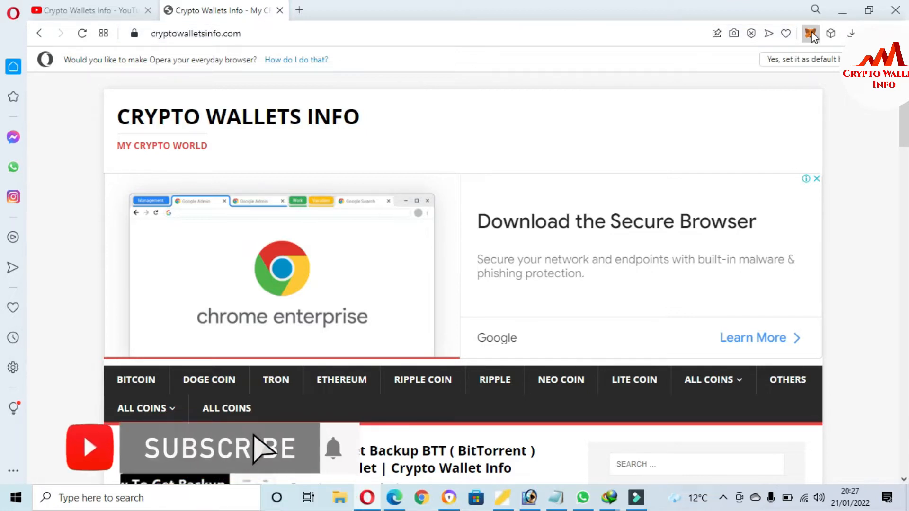
# Unlock the MetaMask wallet with the password and bring up Account 1's options menu.
pyautogui.click(811, 33)
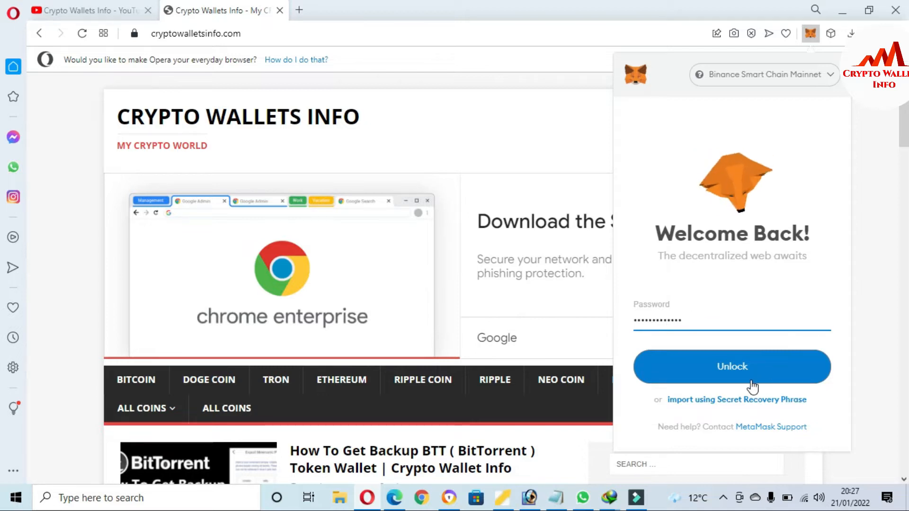
pyautogui.click(732, 366)
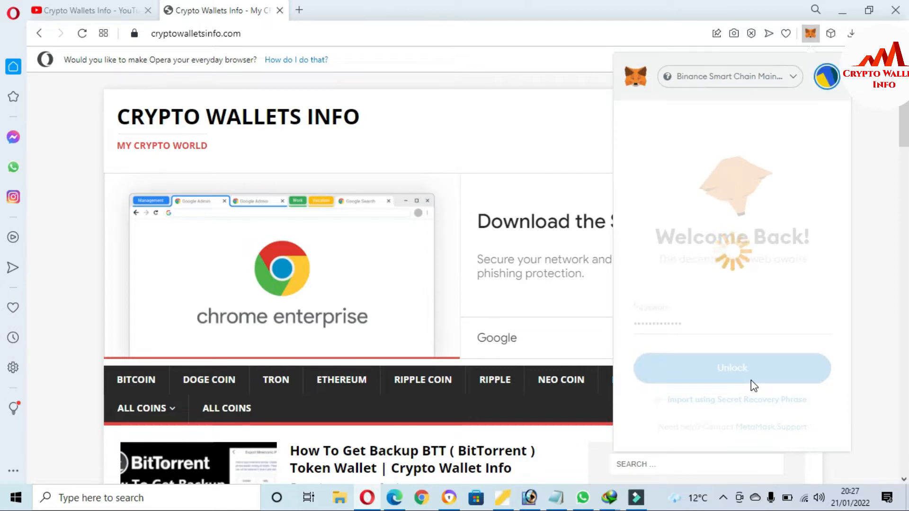
pyautogui.click(732, 369)
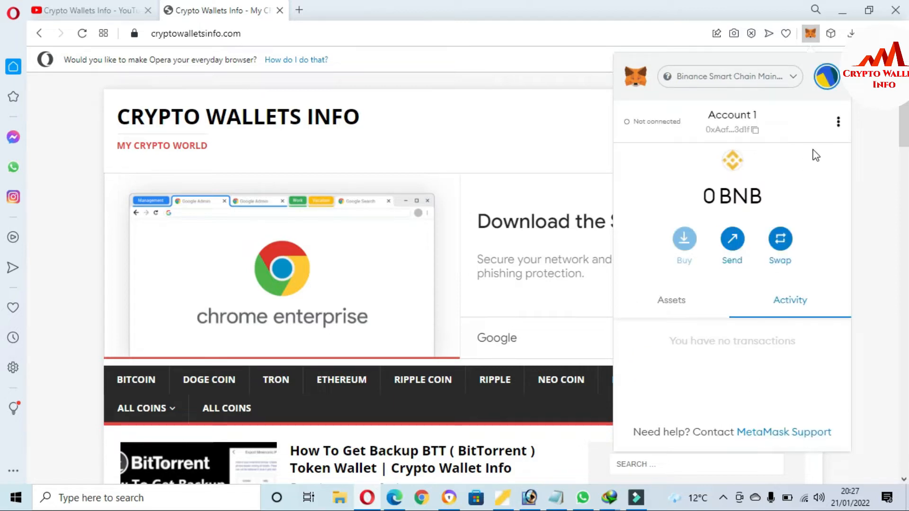
pyautogui.click(838, 122)
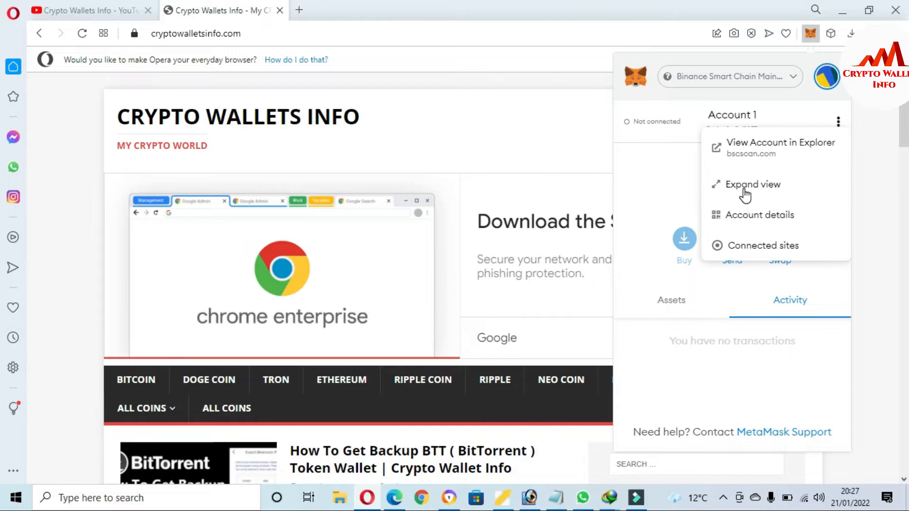
# Expand MetaMask into its own tab and show the Networks list.
pyautogui.click(753, 185)
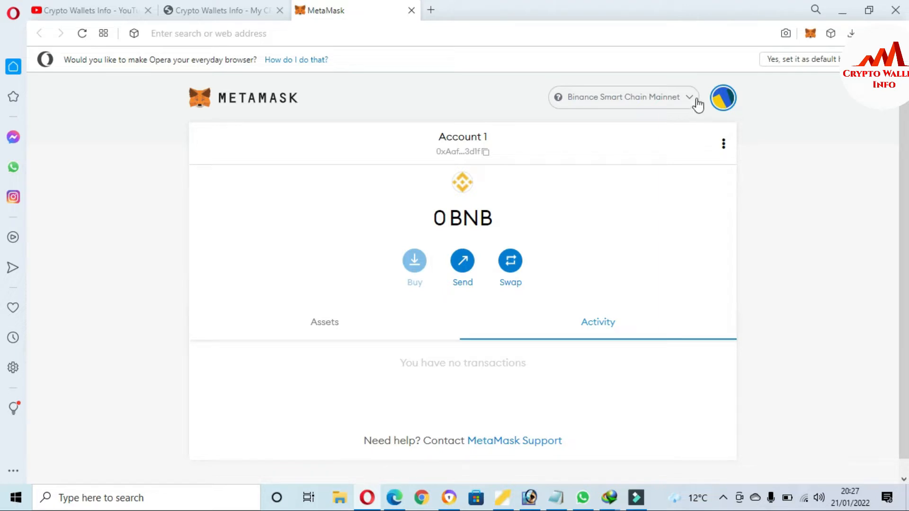
pyautogui.click(623, 96)
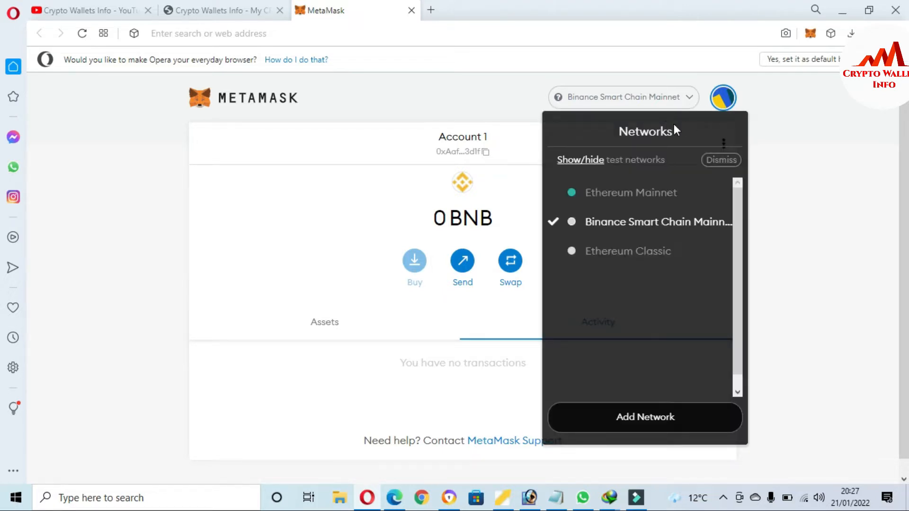
pyautogui.moveTo(632, 226)
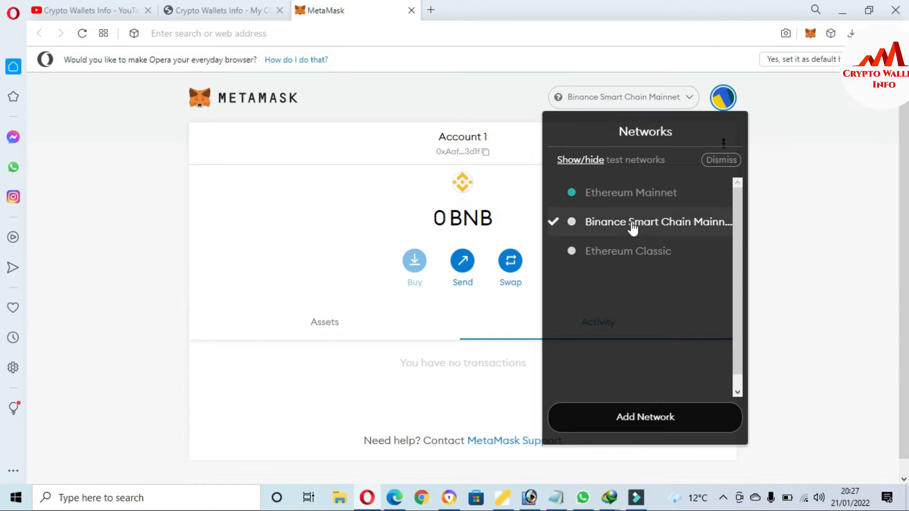
pyautogui.moveTo(604, 202)
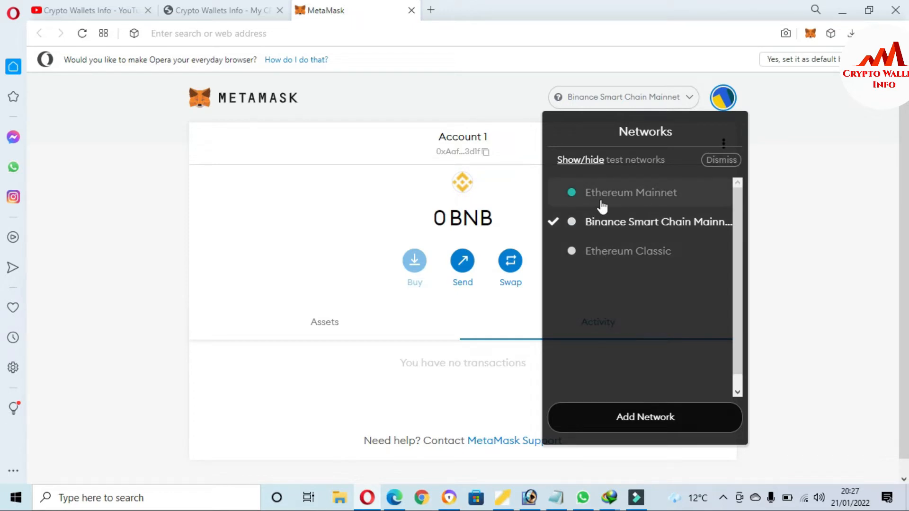
pyautogui.moveTo(637, 226)
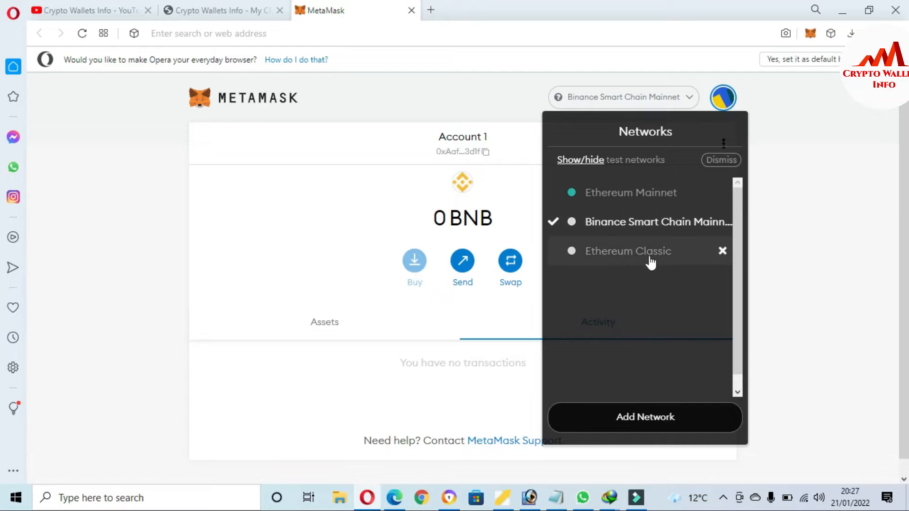
pyautogui.moveTo(651, 263)
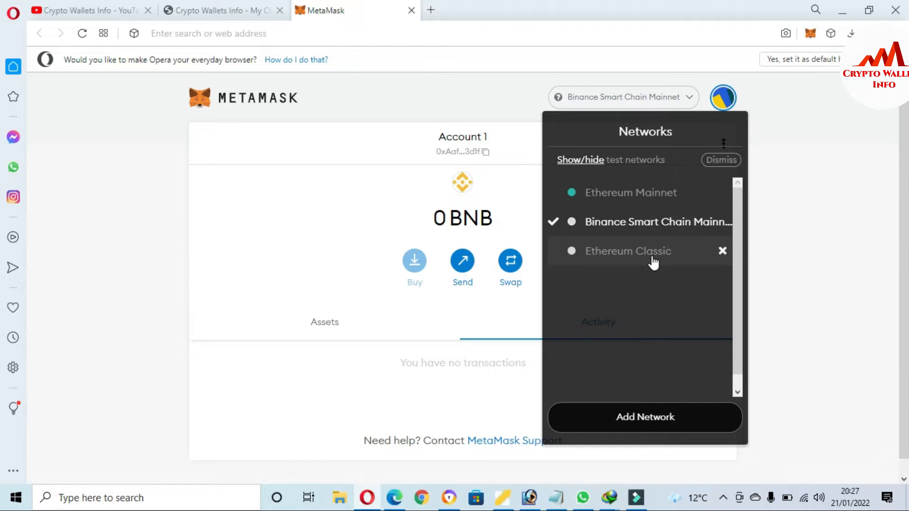
pyautogui.moveTo(674, 312)
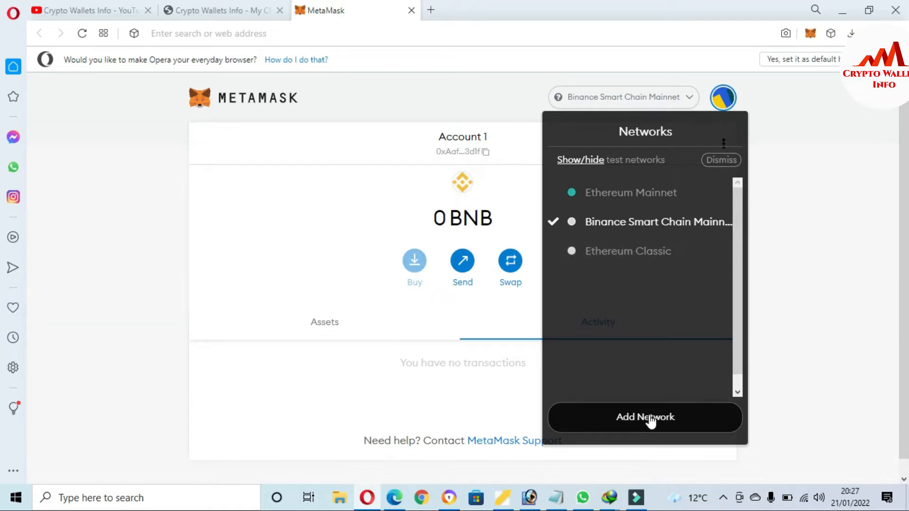
# Start adding a new custom network from the Networks list, reaching the blank Add a network form.
pyautogui.click(645, 417)
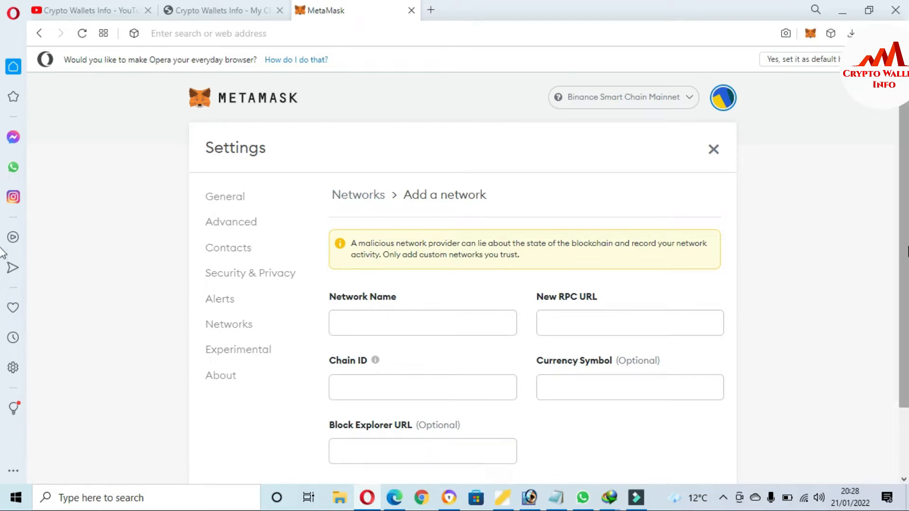
pyautogui.scroll(-3)
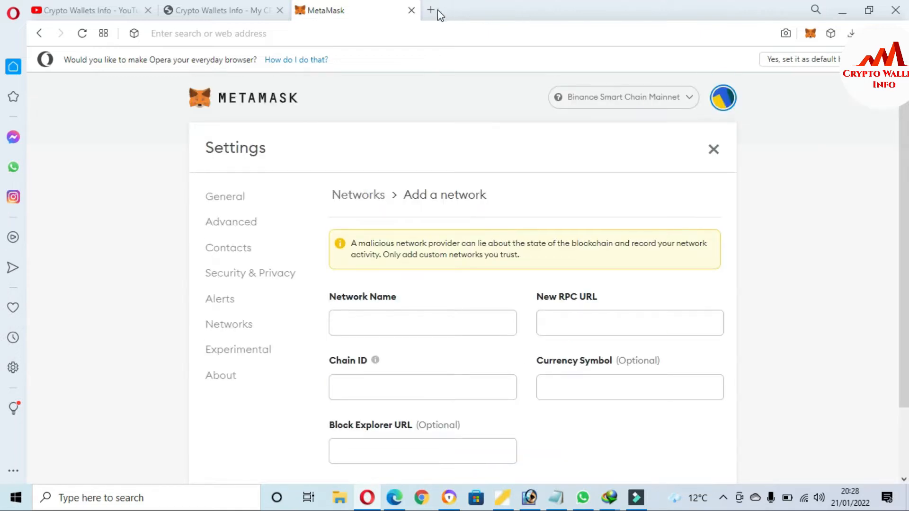
# Load coinmarketcap.com in a new browser tab beside MetaMask.
pyautogui.click(432, 9)
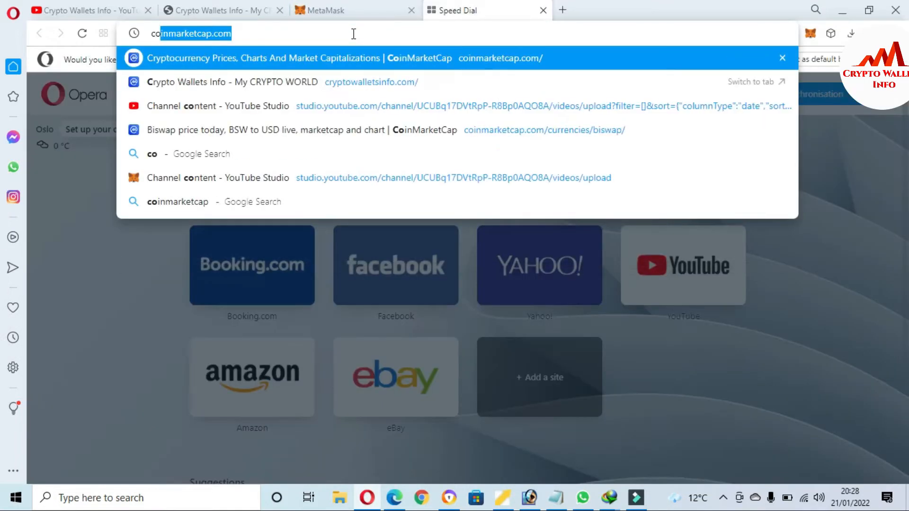
pyautogui.click(290, 57)
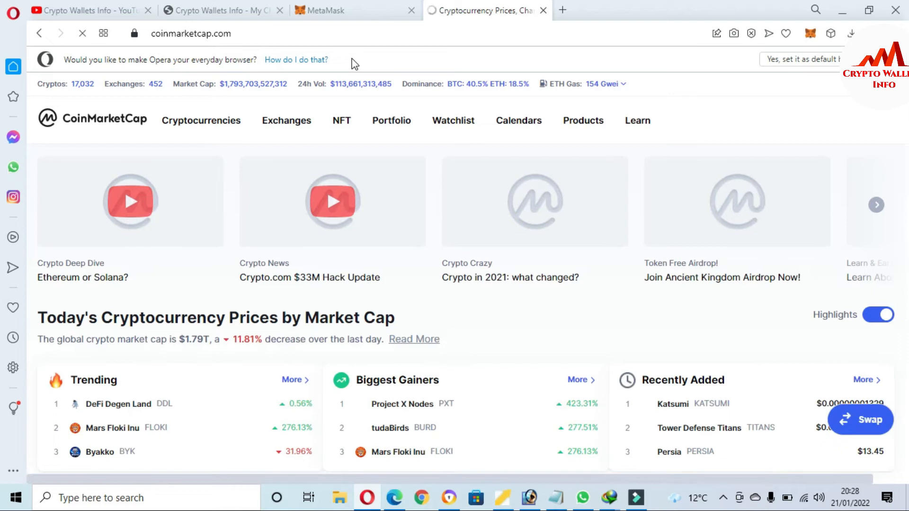
pyautogui.scroll(-3)
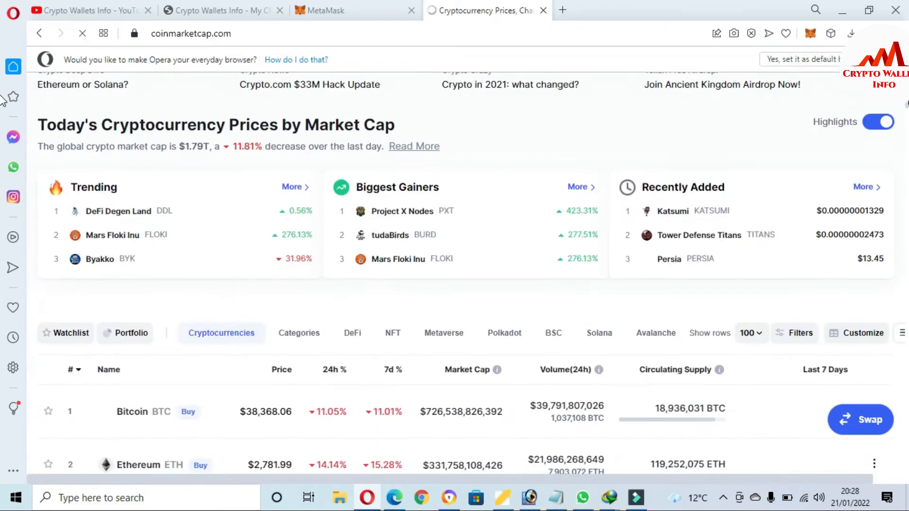
pyautogui.scroll(-3)
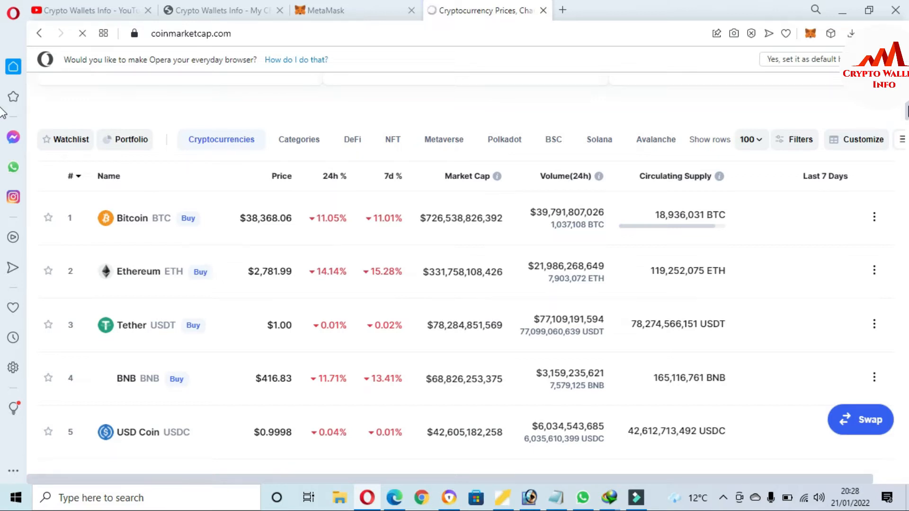
pyautogui.scroll(-3)
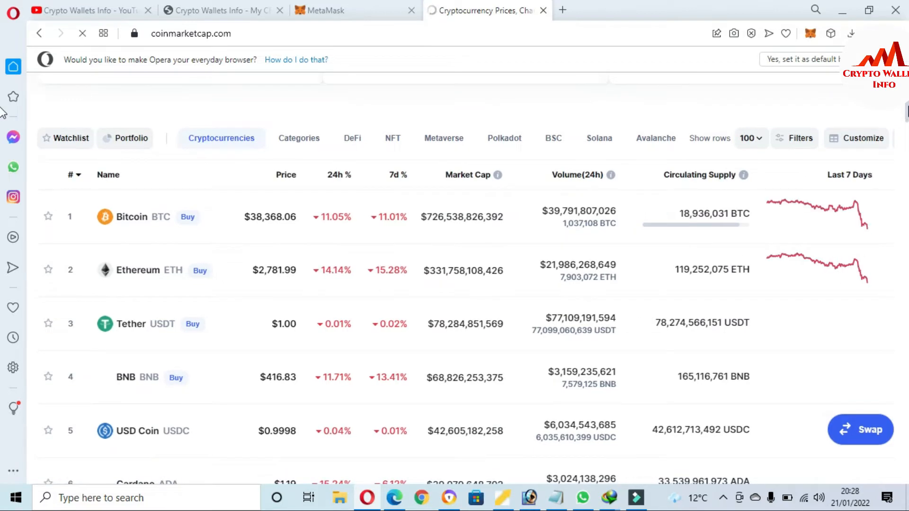
pyautogui.scroll(-3)
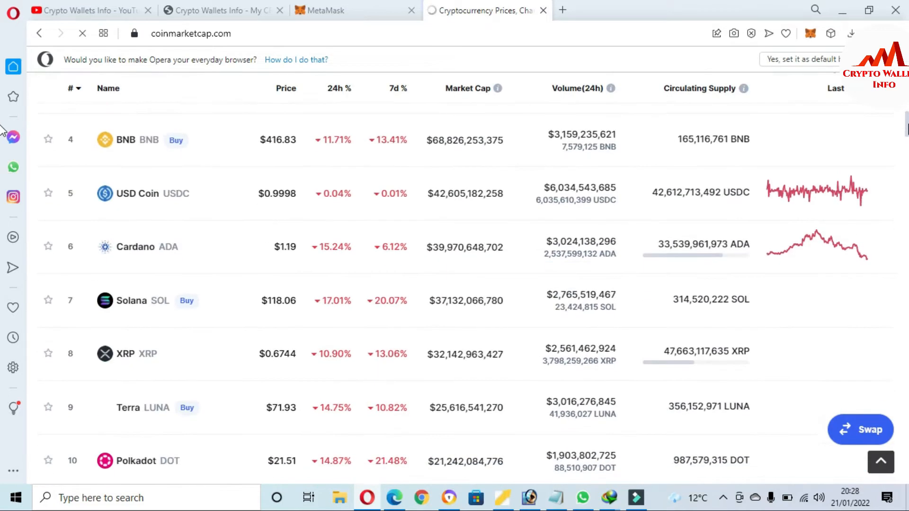
pyautogui.scroll(-3)
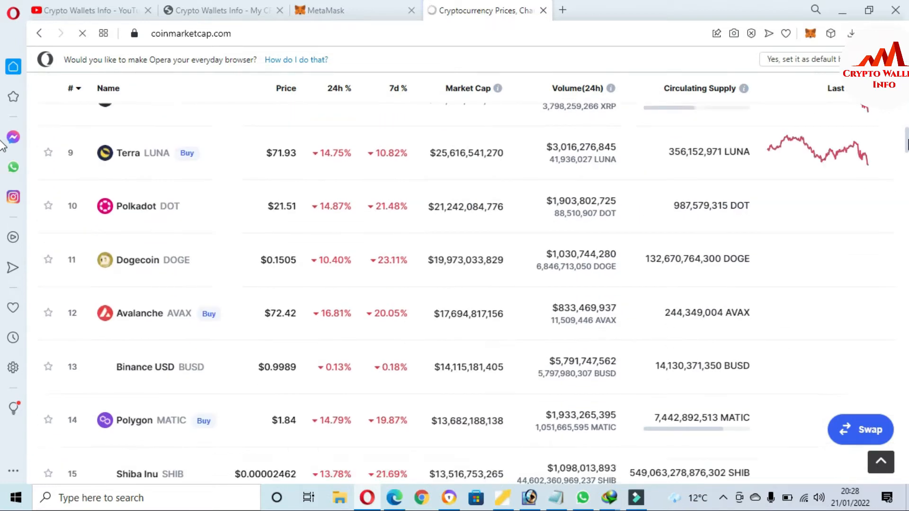
pyautogui.scroll(-3)
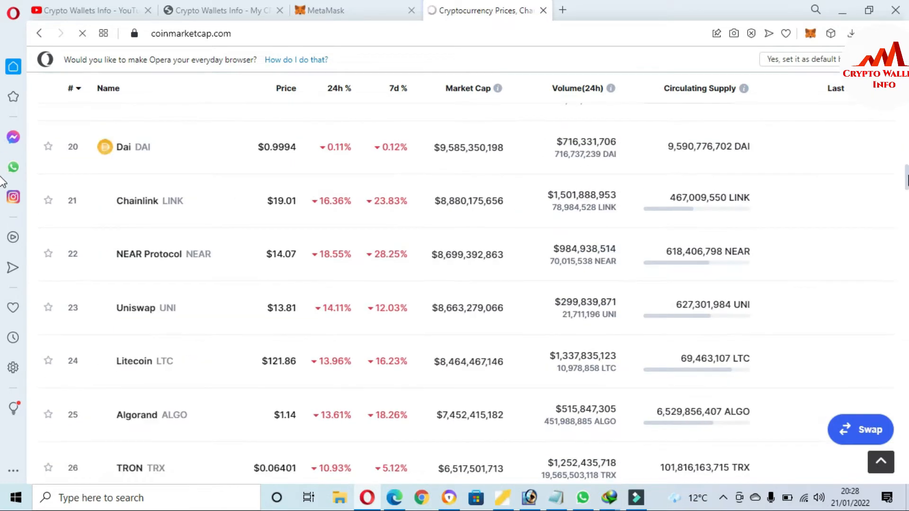
pyautogui.scroll(-3)
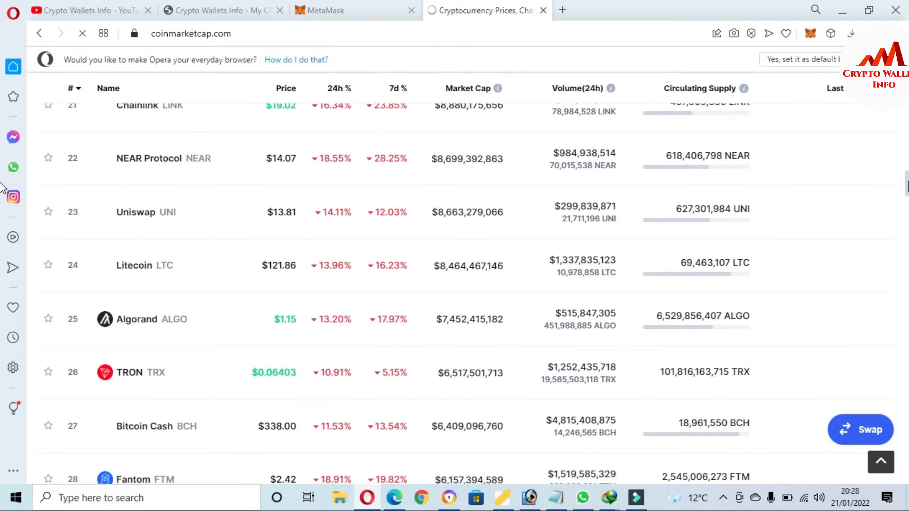
pyautogui.scroll(-3)
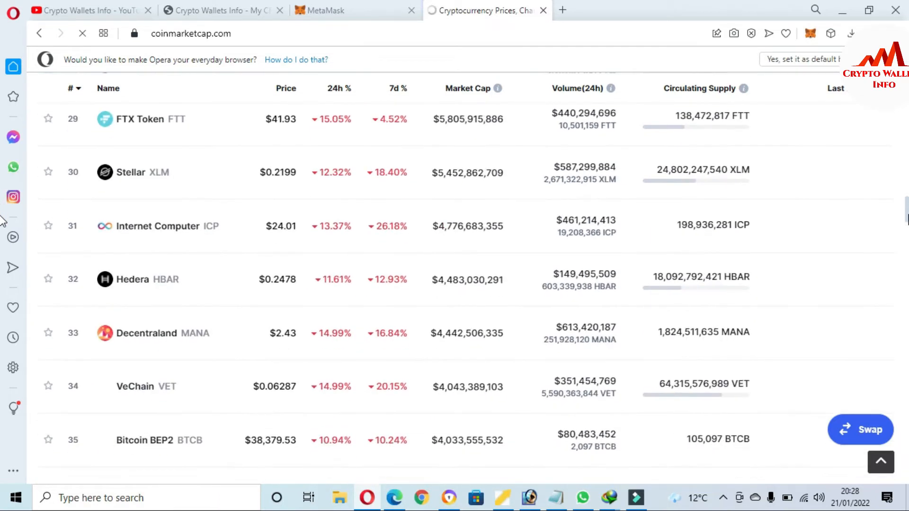
pyautogui.scroll(-3)
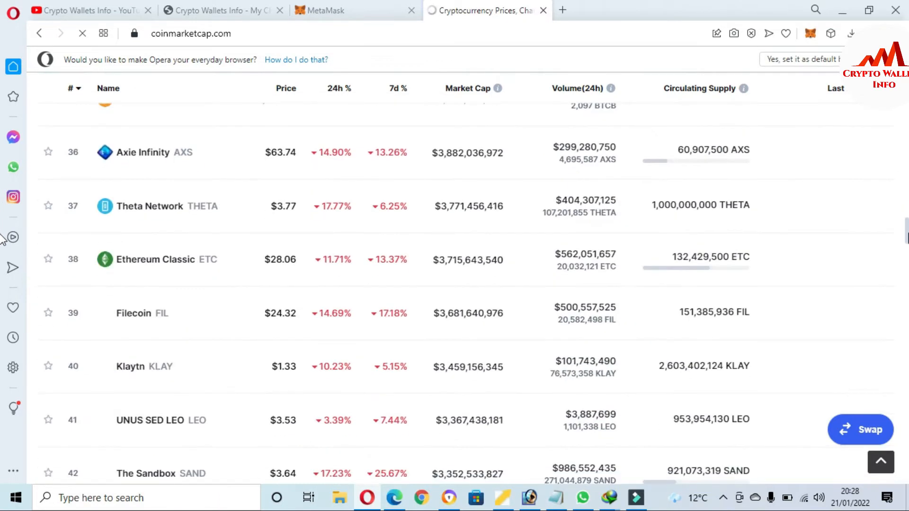
pyautogui.scroll(-3)
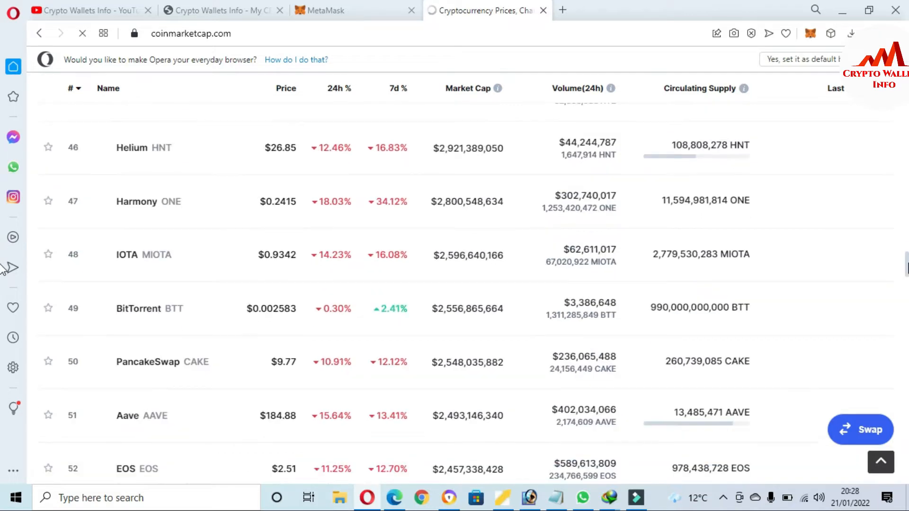
pyautogui.scroll(-3)
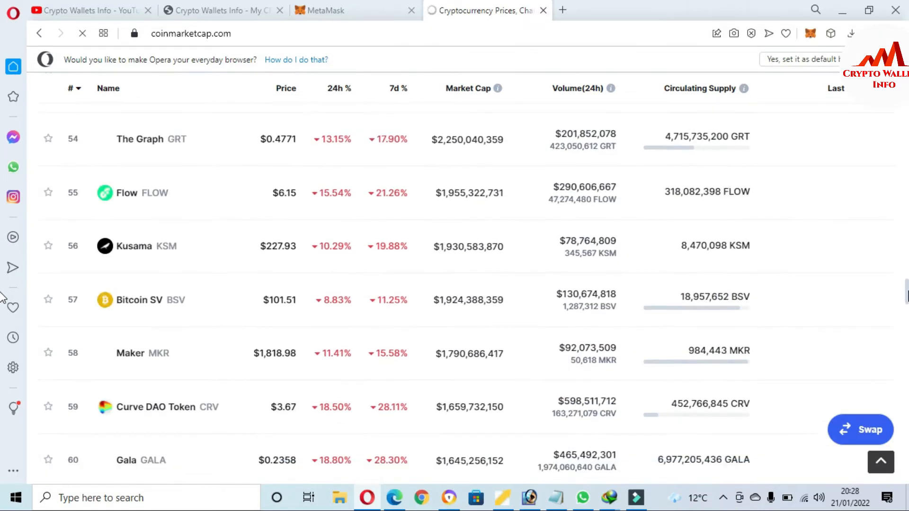
pyautogui.scroll(-3)
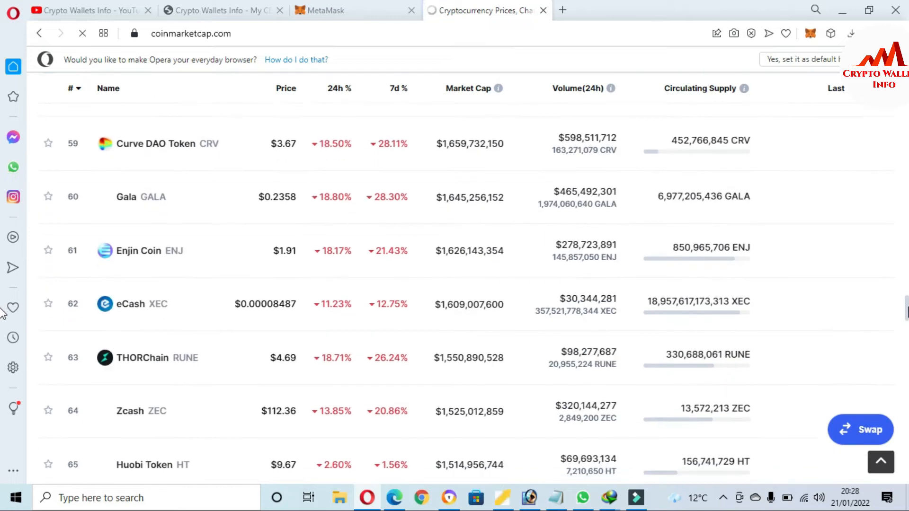
pyautogui.scroll(-3)
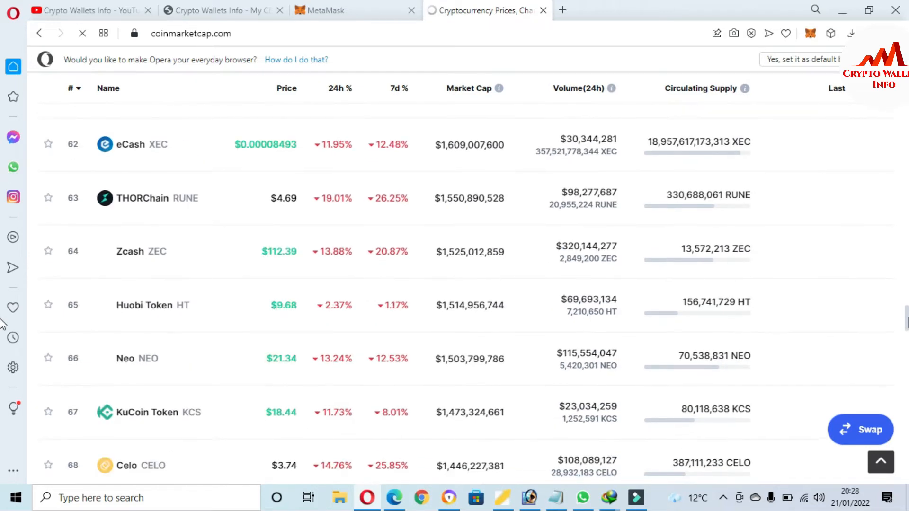
pyautogui.scroll(-3)
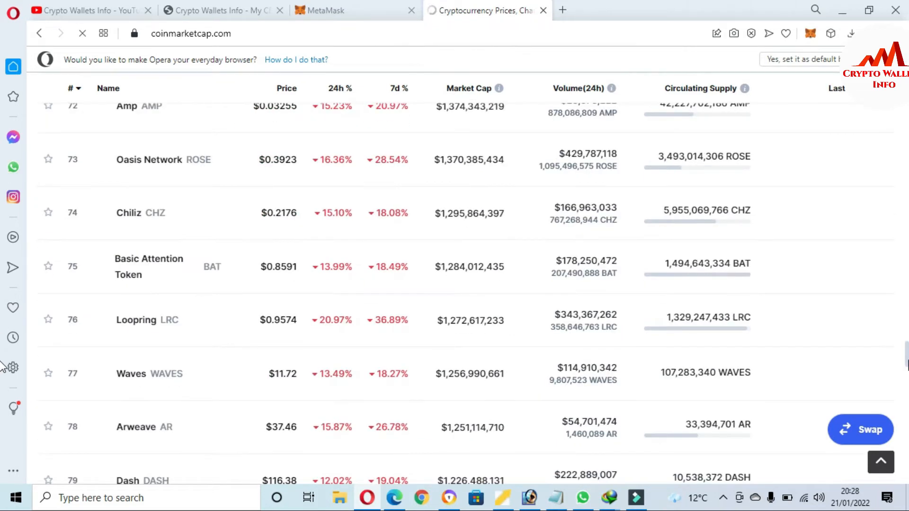
pyautogui.scroll(3)
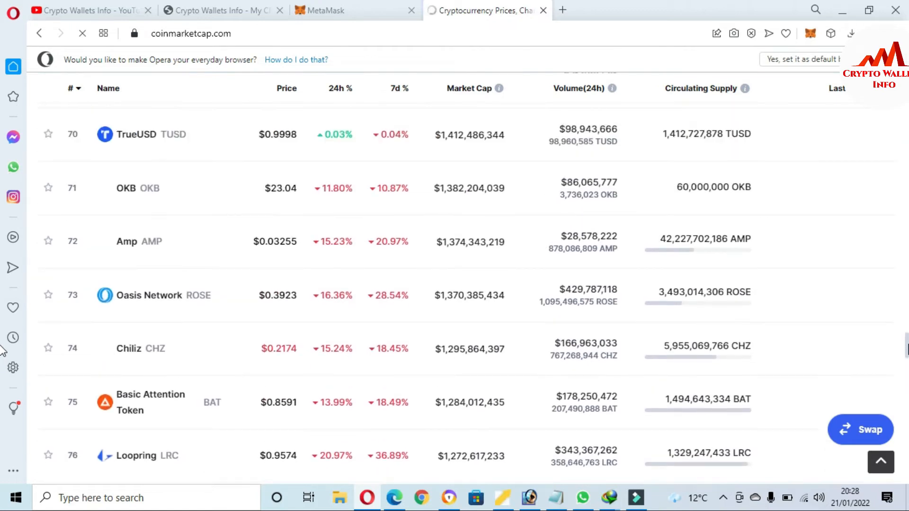
pyautogui.scroll(3)
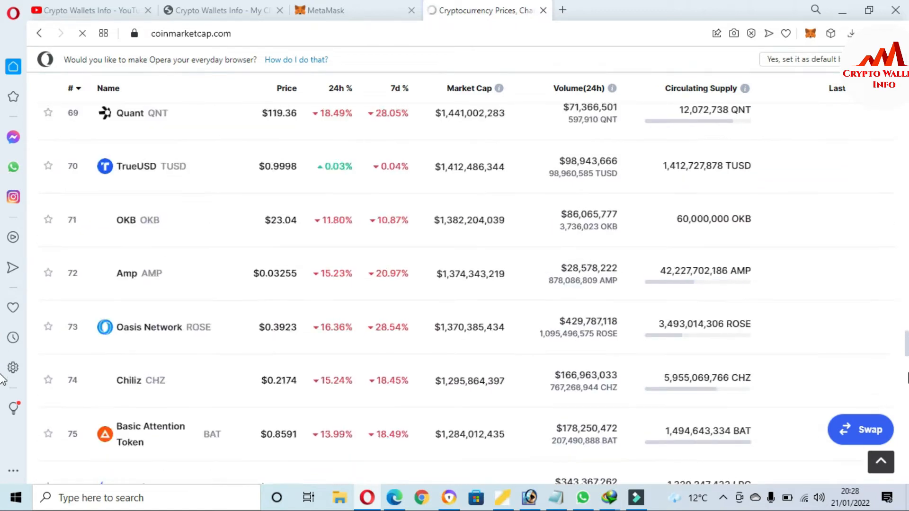
pyautogui.scroll(-3)
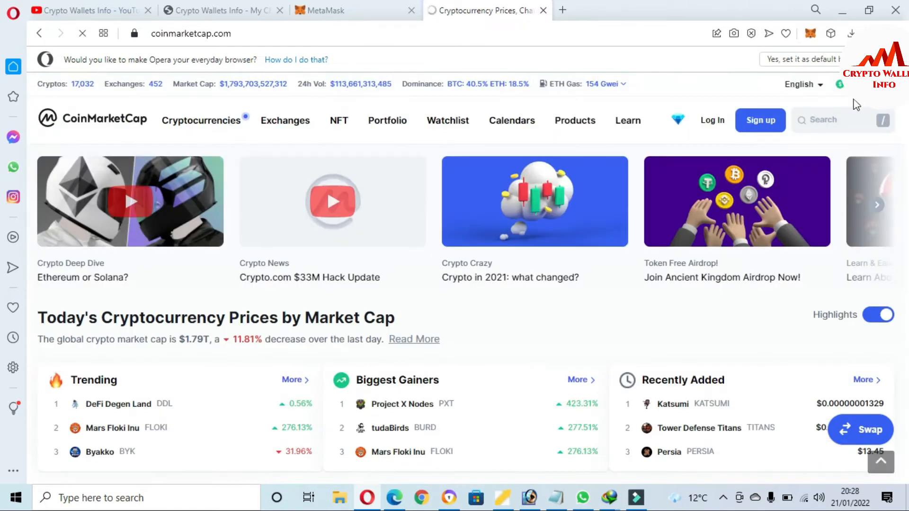
# Search CoinMarketCap for 'coin' to reach the CoinEx Token (CET) page.
pyautogui.click(841, 120)
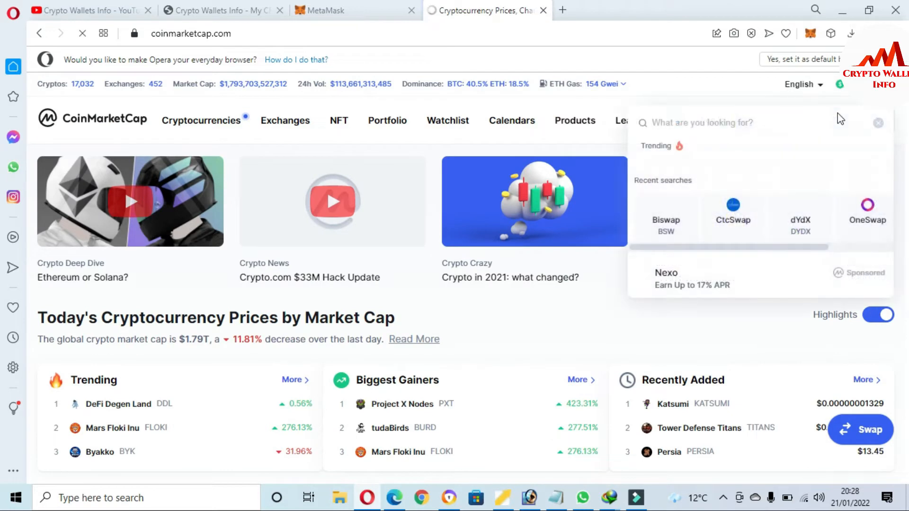
pyautogui.write('coin')
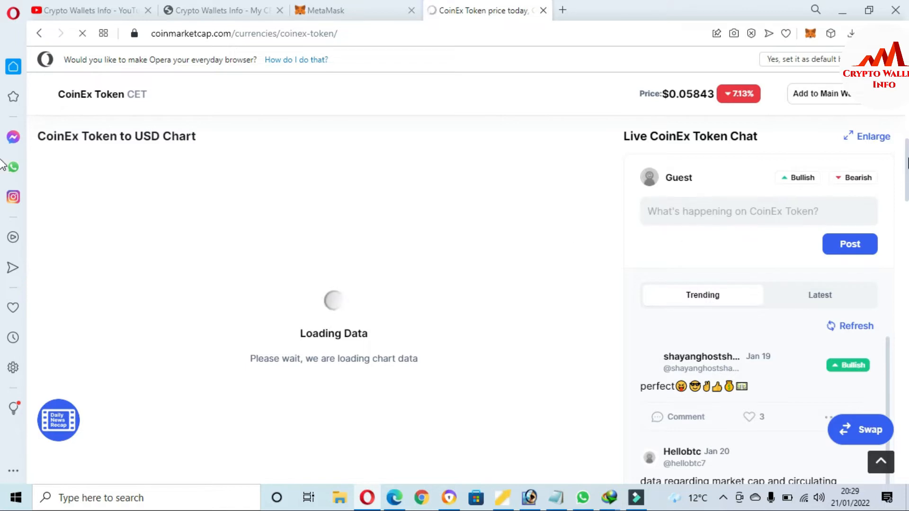
# Expand CET Price Statistics with Show more and scroll through all-time high, all-time low and supply figures.
pyautogui.scroll(-3)
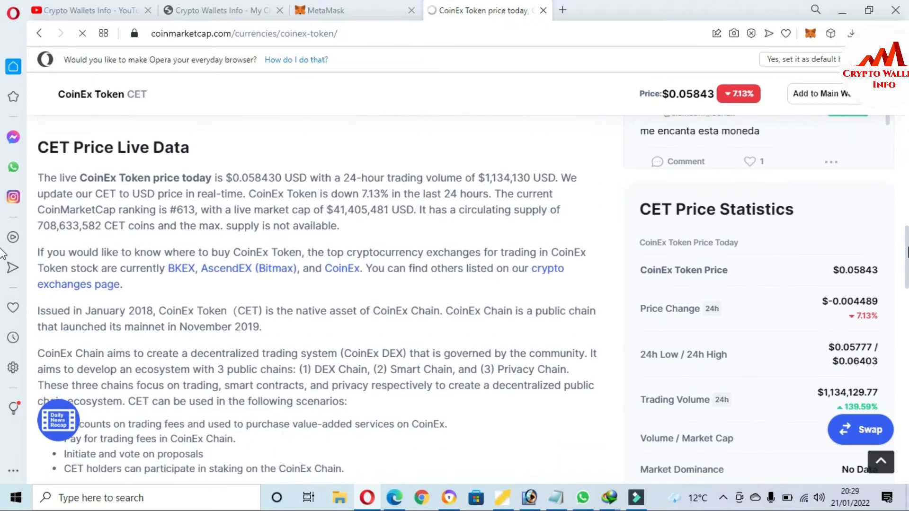
pyautogui.scroll(-3)
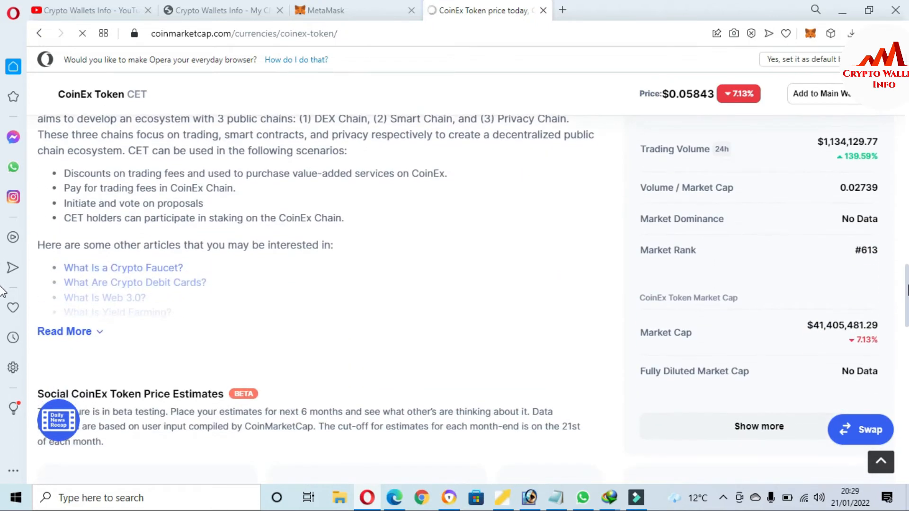
pyautogui.scroll(-3)
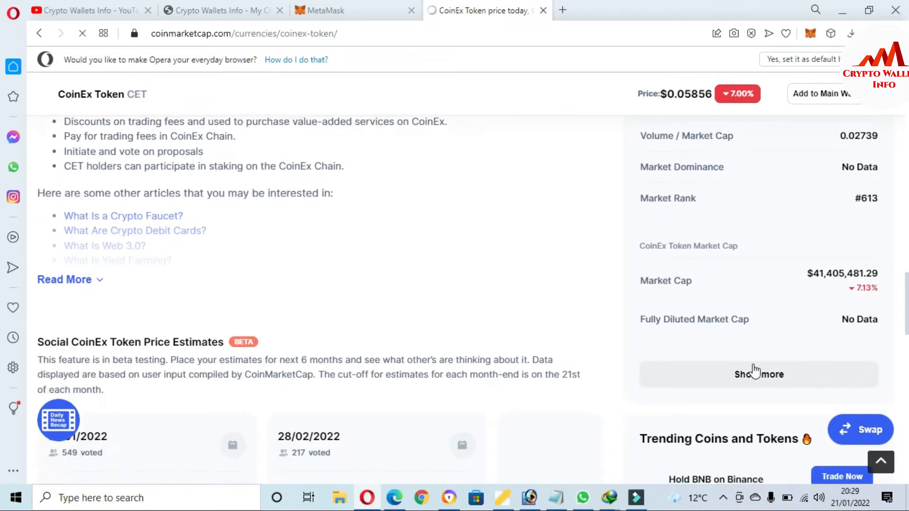
pyautogui.click(759, 374)
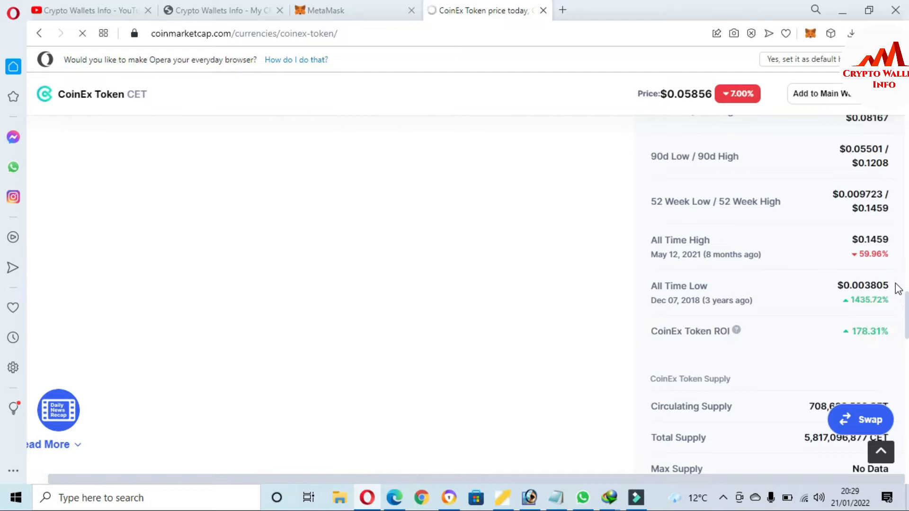
pyautogui.doubleClick(869, 239)
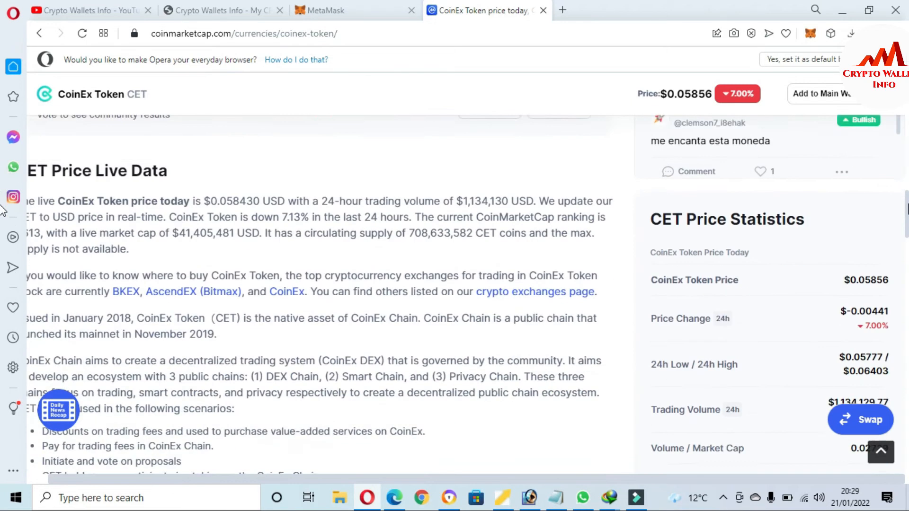
pyautogui.scroll(-3)
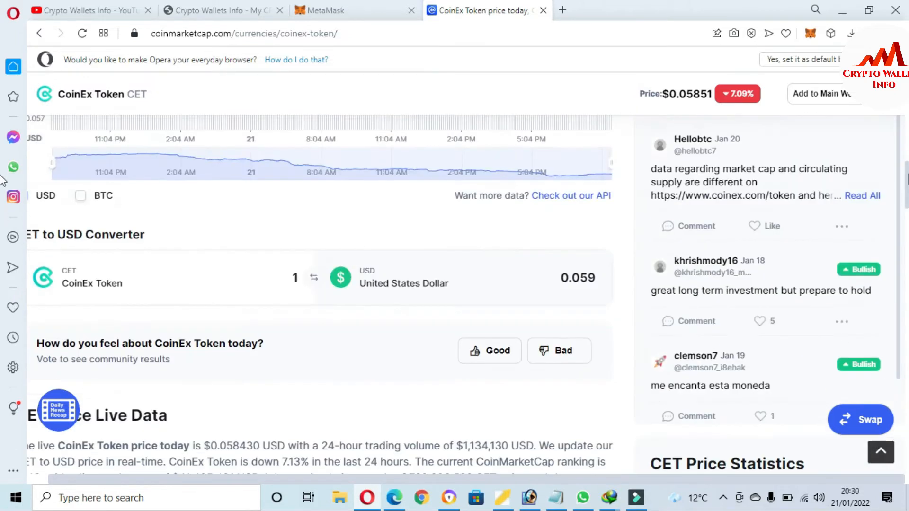
pyautogui.scroll(-3)
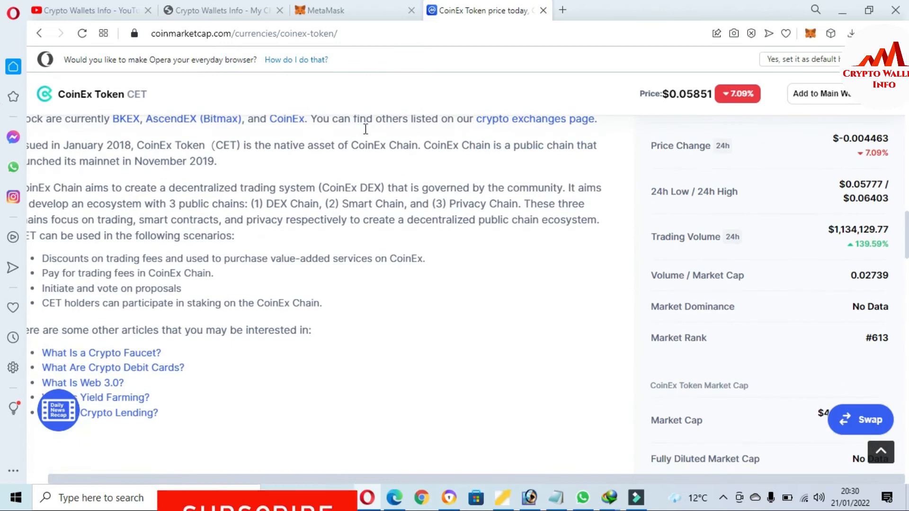
pyautogui.scroll(-3)
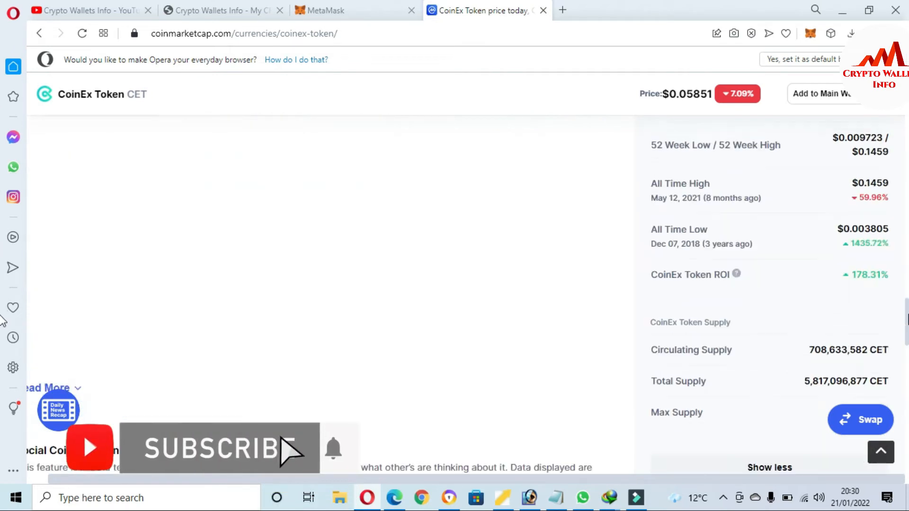
pyautogui.scroll(-3)
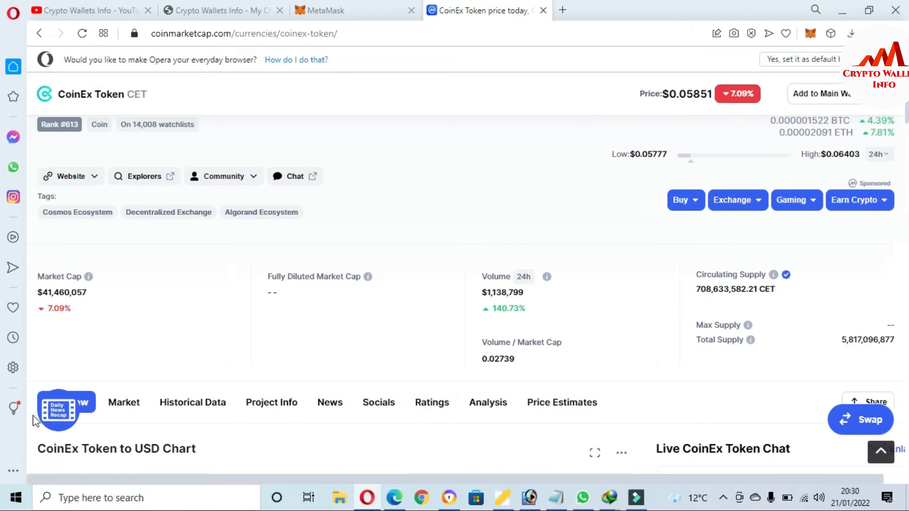
pyautogui.click(69, 176)
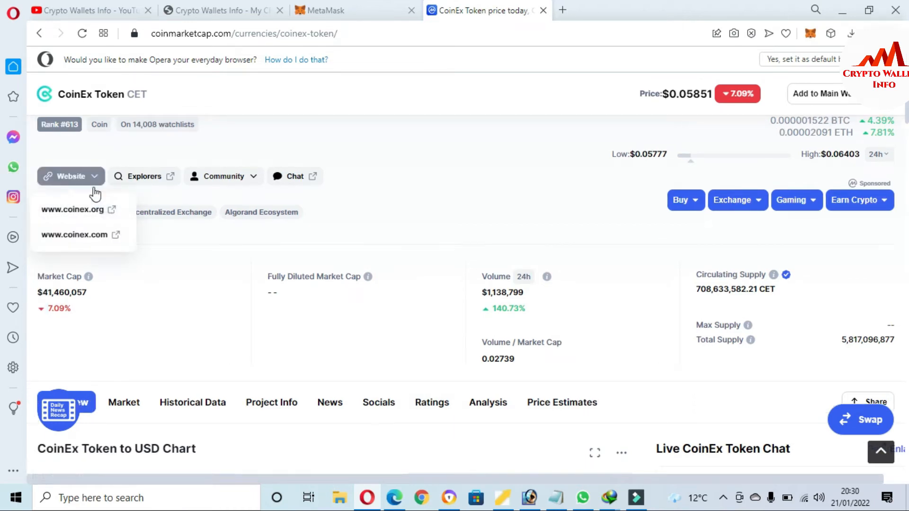
pyautogui.moveTo(57, 217)
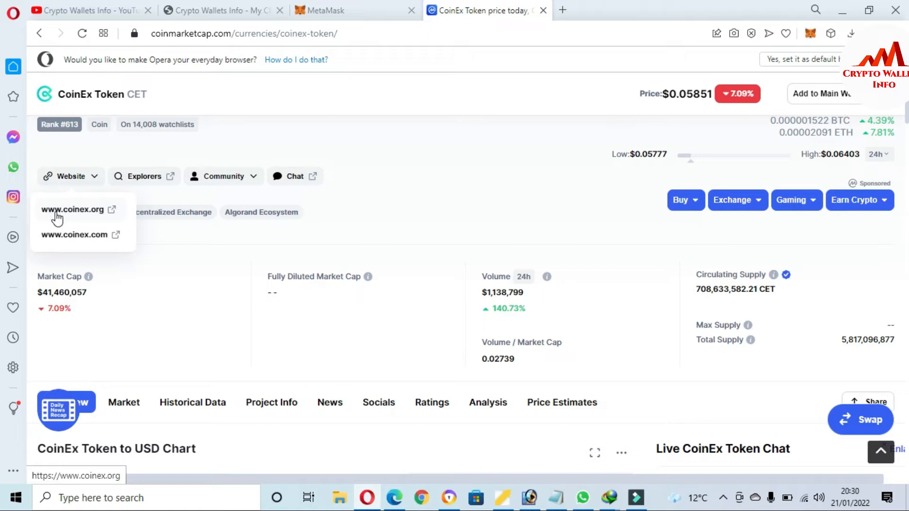
pyautogui.moveTo(101, 221)
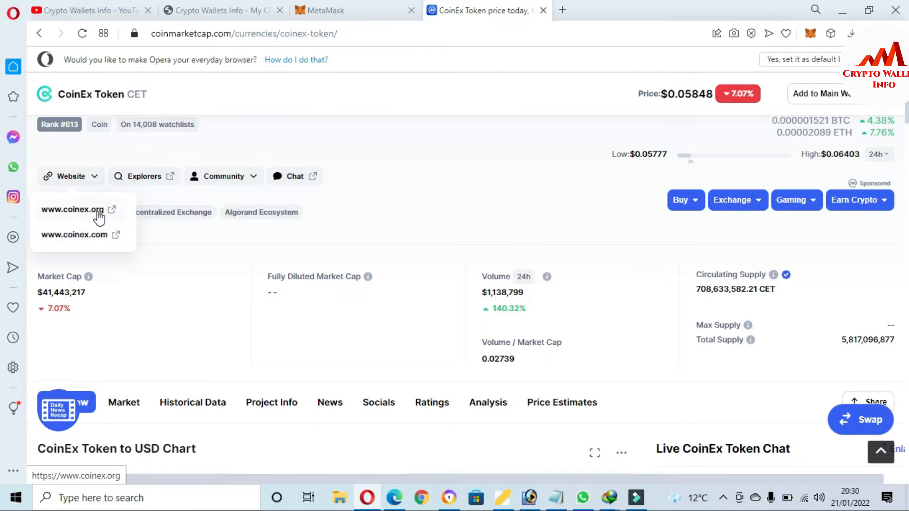
pyautogui.moveTo(90, 216)
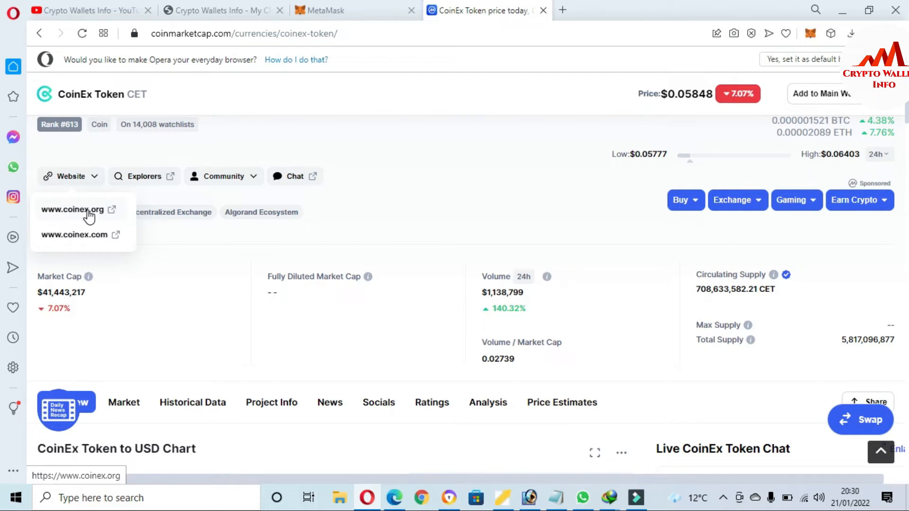
pyautogui.moveTo(83, 239)
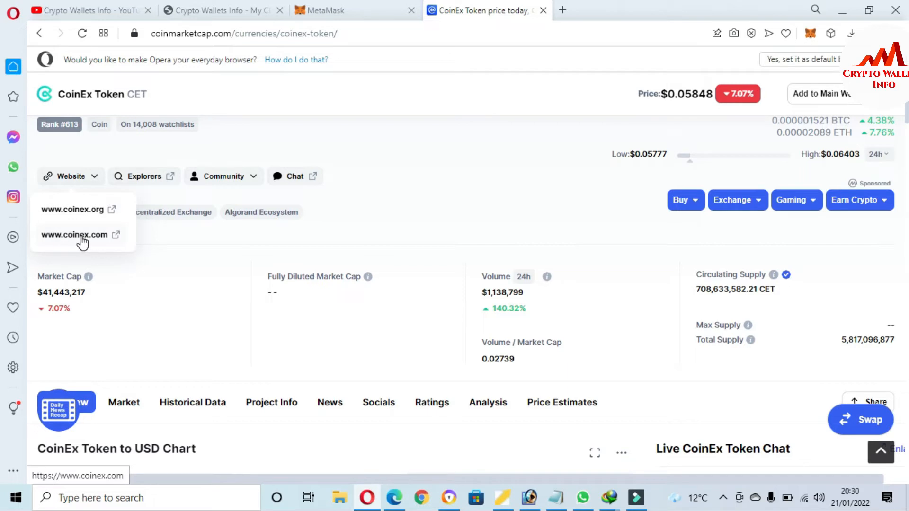
pyautogui.rightClick(73, 209)
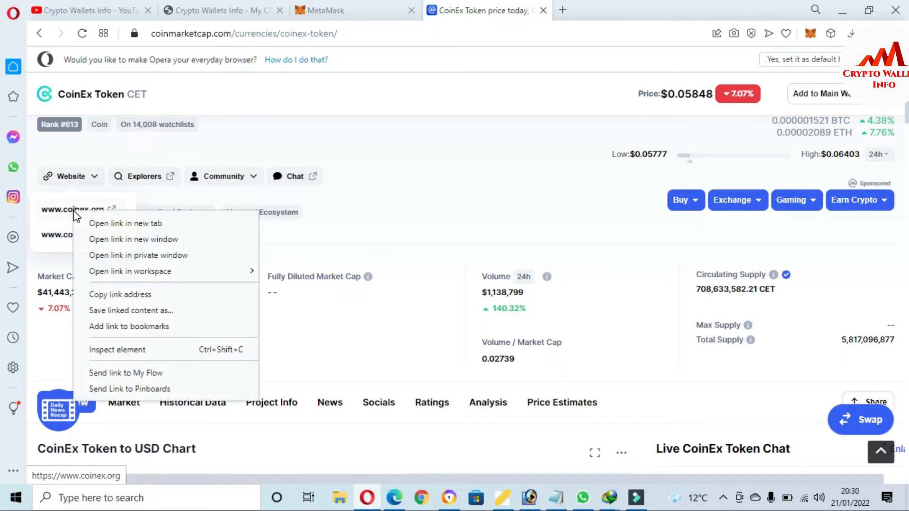
pyautogui.click(125, 223)
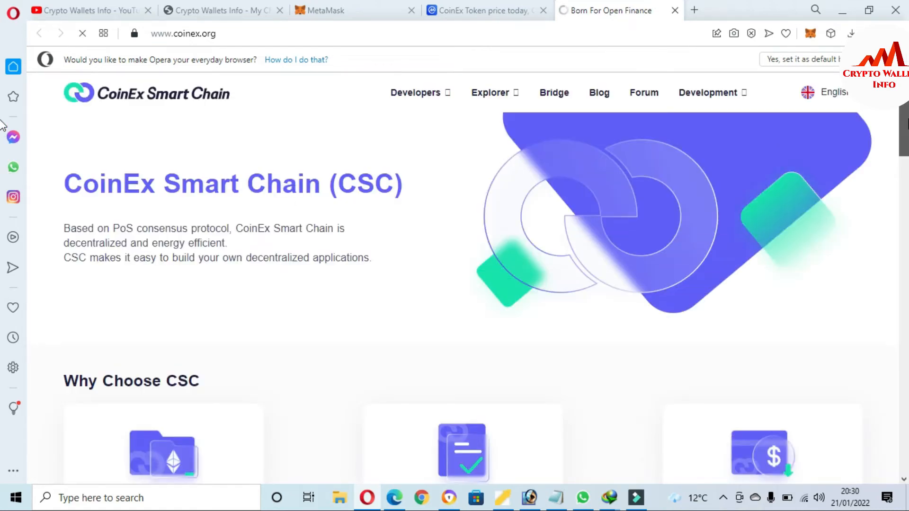
# Browse the coinex.org home page, open a CoinEx Smart Chain link in a new tab, and return to CoinMarketCap.
pyautogui.scroll(-3)
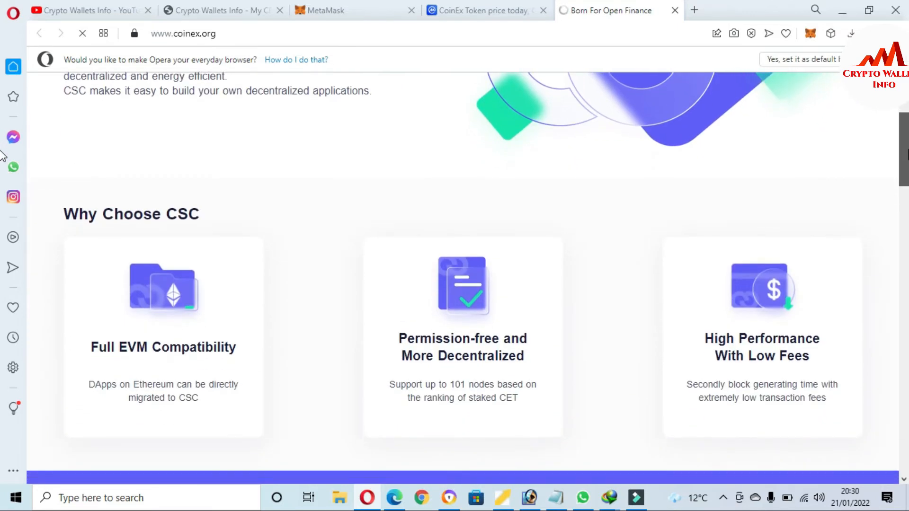
pyautogui.scroll(-3)
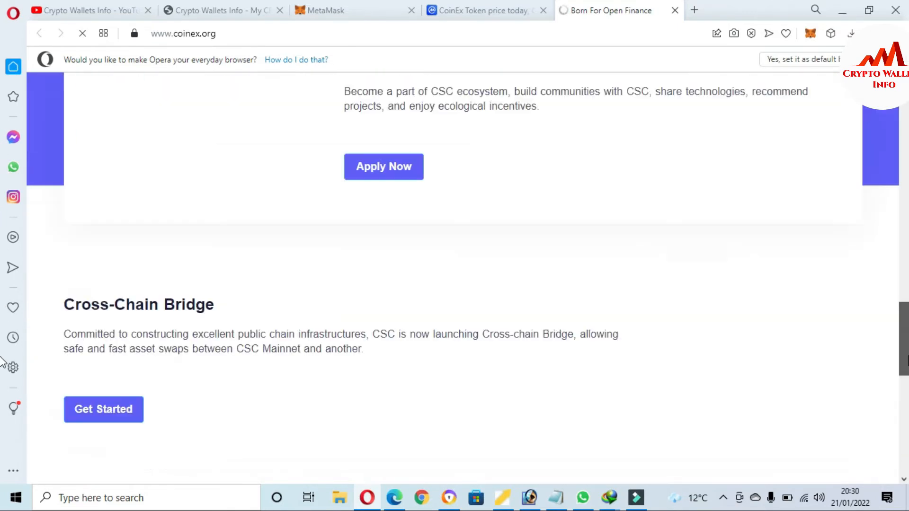
pyautogui.scroll(-3)
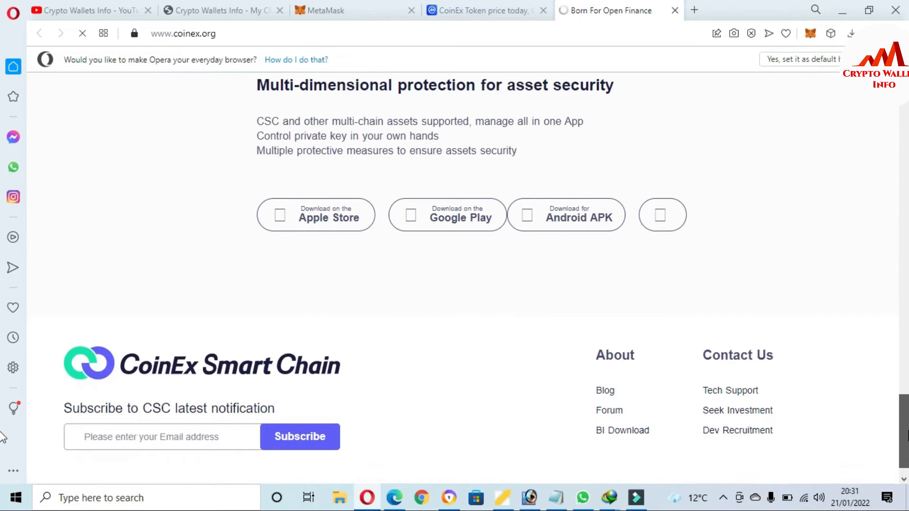
pyautogui.scroll(-3)
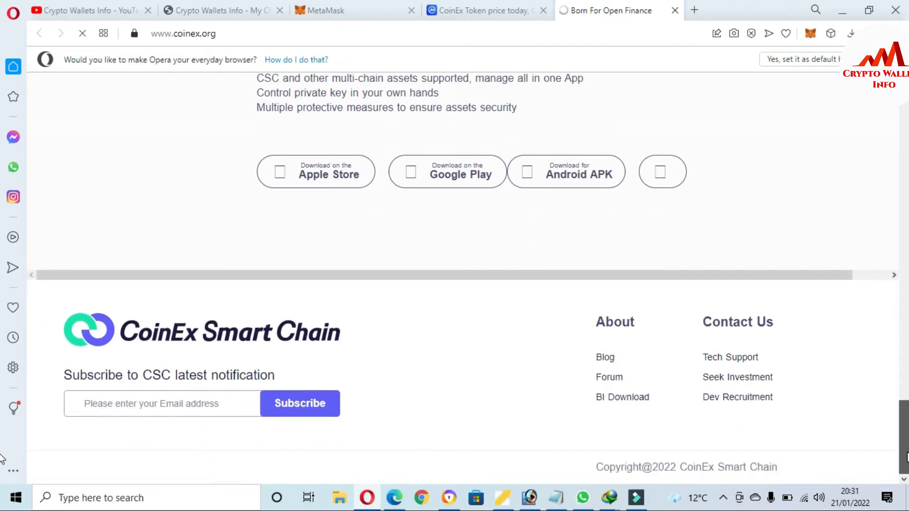
pyautogui.scroll(3)
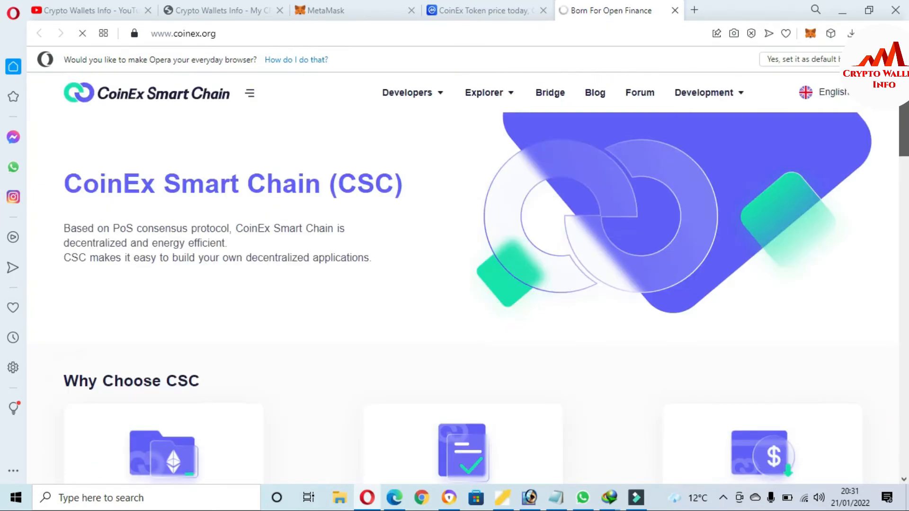
pyautogui.moveTo(550, 92)
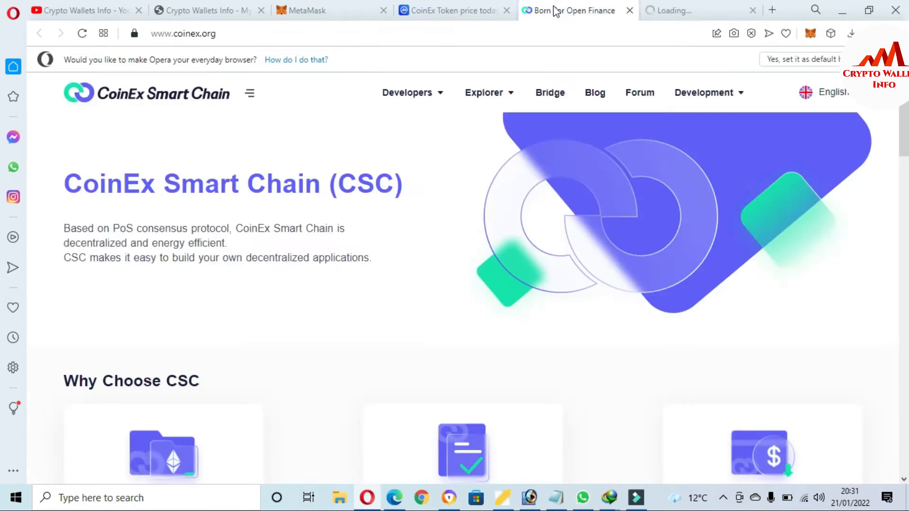
pyautogui.click(483, 92)
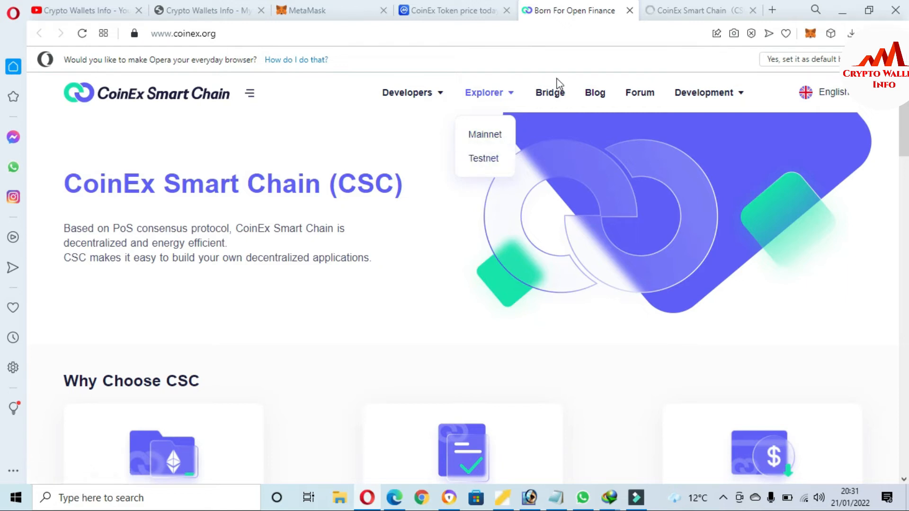
pyautogui.click(453, 11)
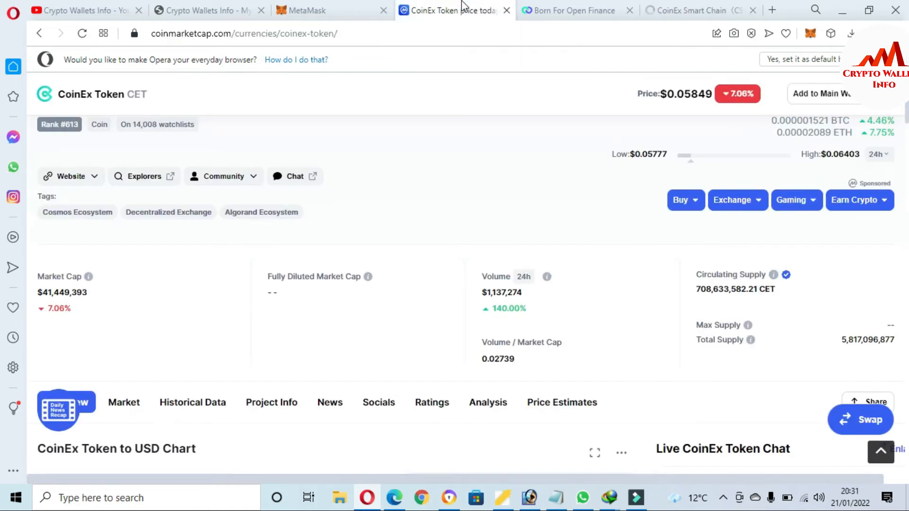
pyautogui.click(70, 177)
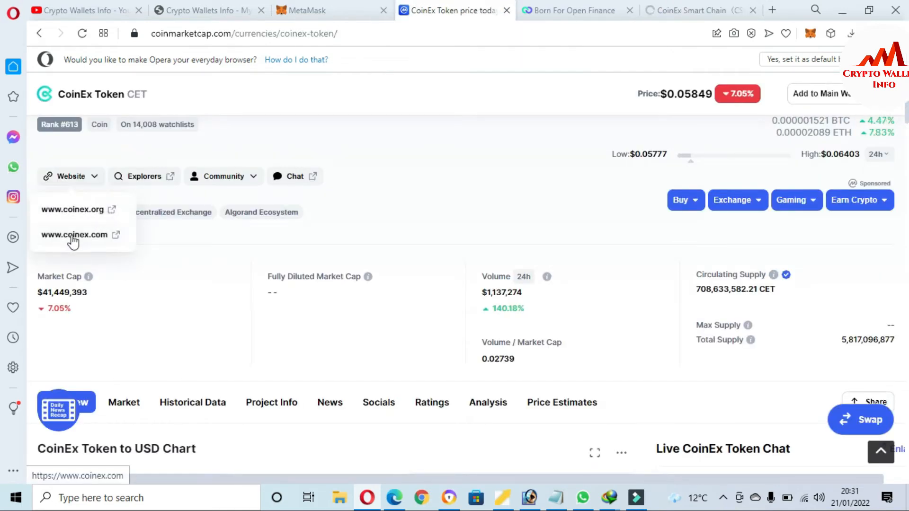
pyautogui.click(74, 235)
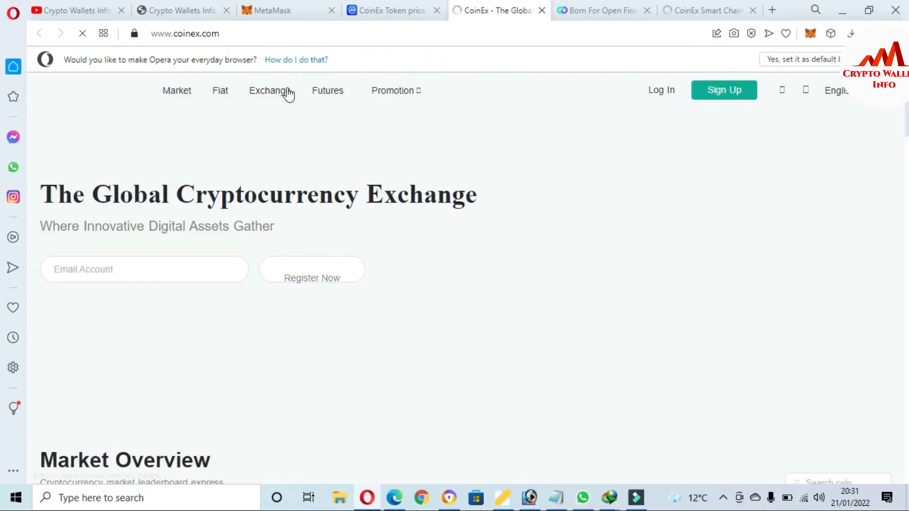
pyautogui.moveTo(270, 91)
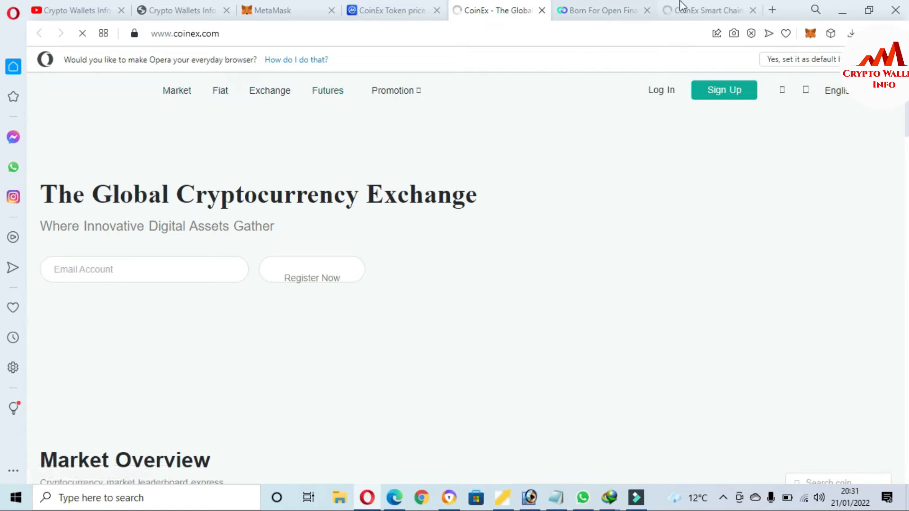
# Return to the CoinEx Smart Chain (coinex.org) site from the coinex.com exchange page.
pyautogui.click(603, 11)
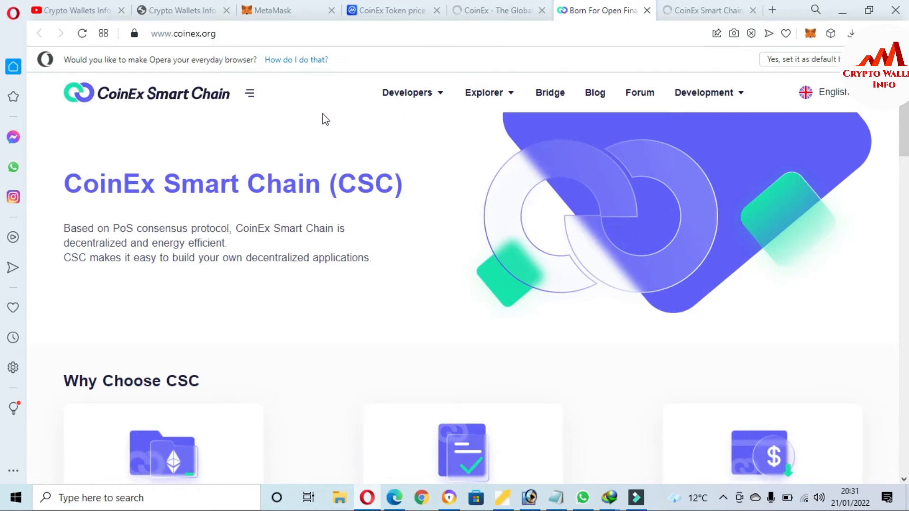
pyautogui.moveTo(335, 125)
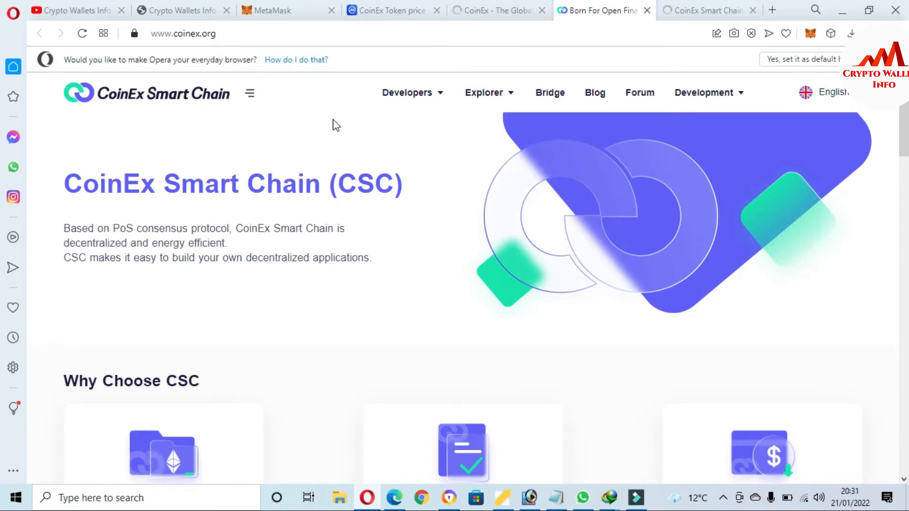
pyautogui.moveTo(325, 127)
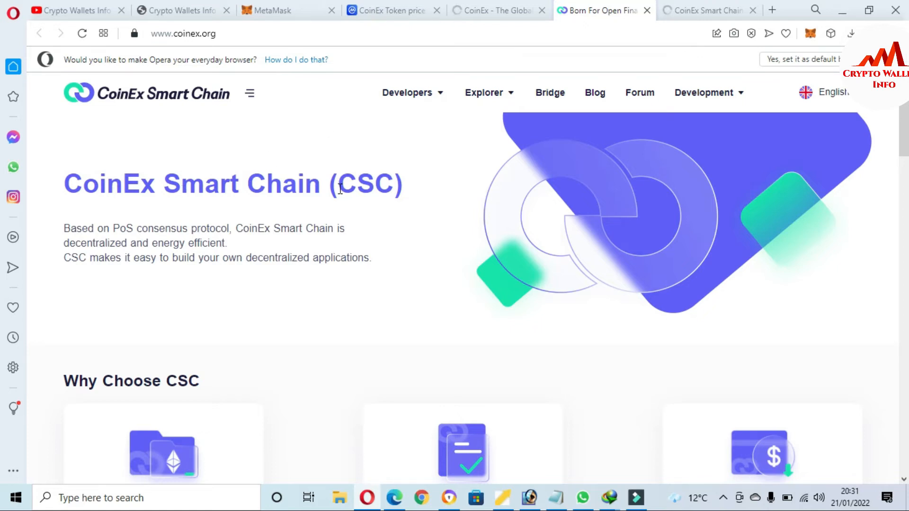
# Switch to MetaMask's Add a network form beside the Notepad network details.
pyautogui.click(270, 10)
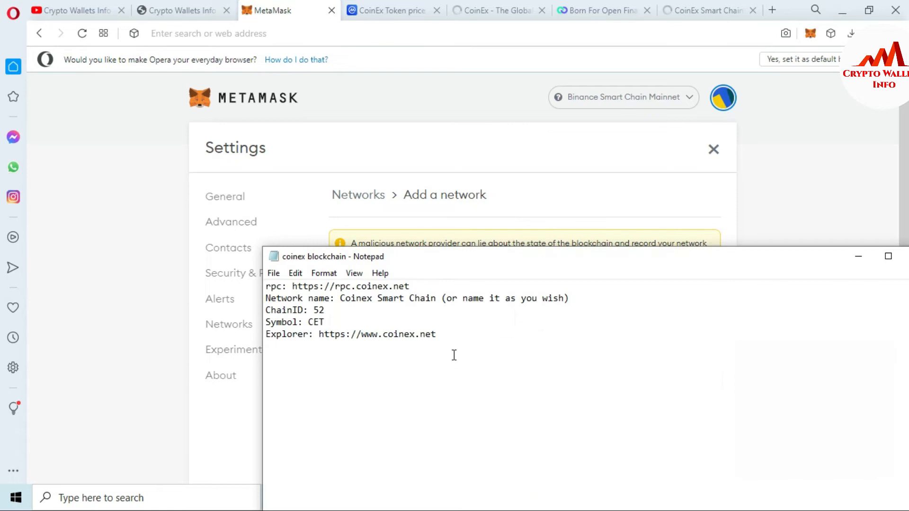
pyautogui.doubleClick(343, 299)
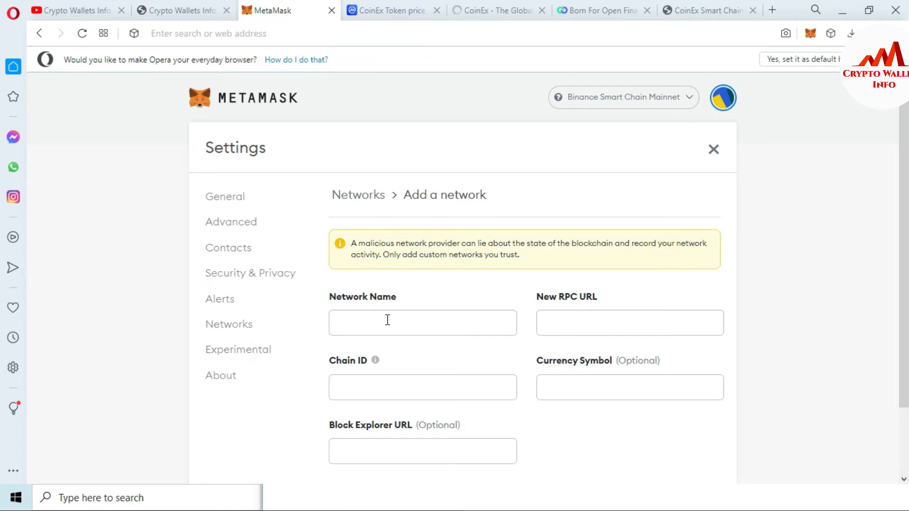
pyautogui.write('Coinex Smart Chain')
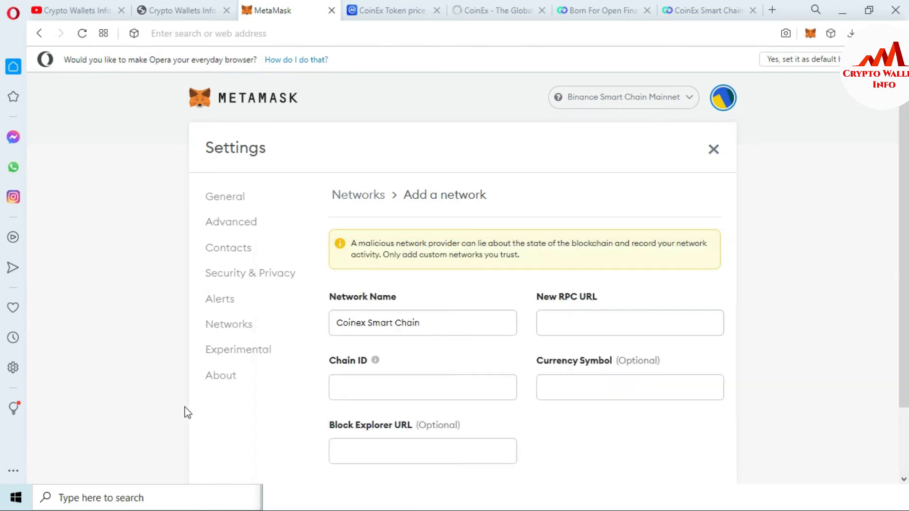
pyautogui.click(629, 323)
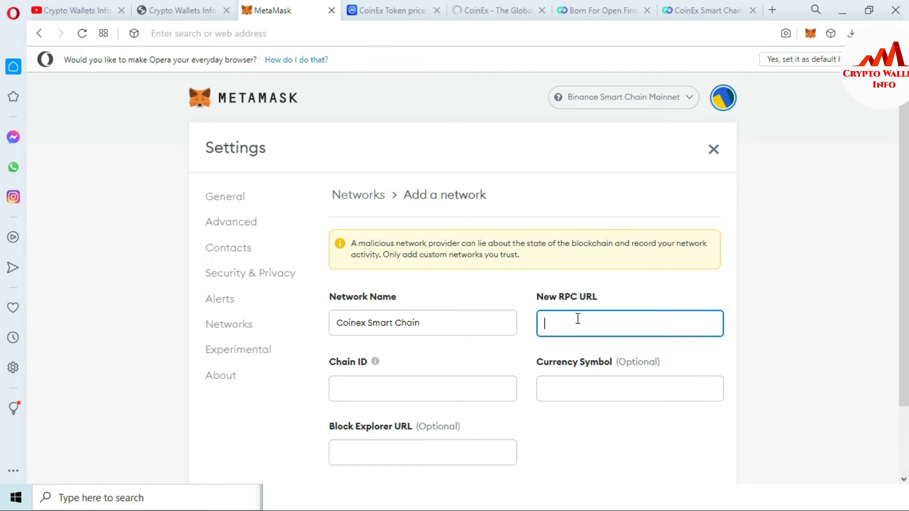
pyautogui.write('https://rpc.coinex.net')
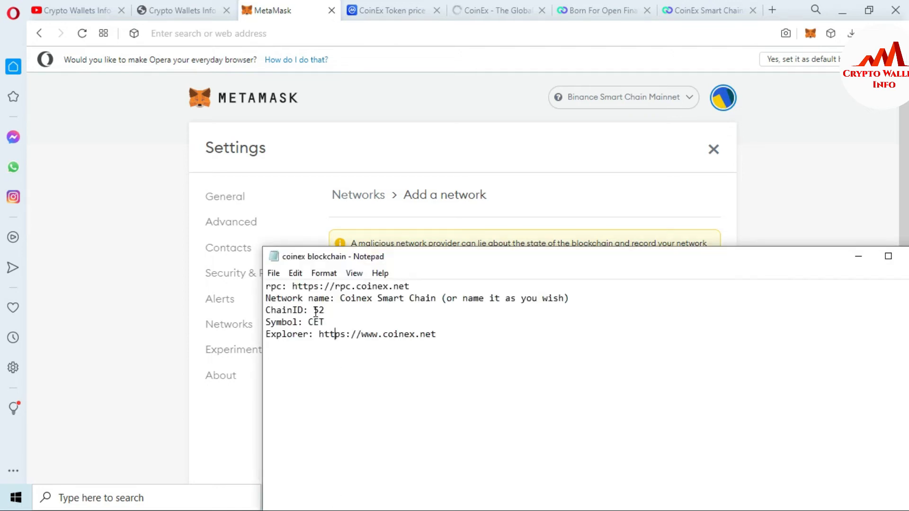
pyautogui.doubleClick(319, 311)
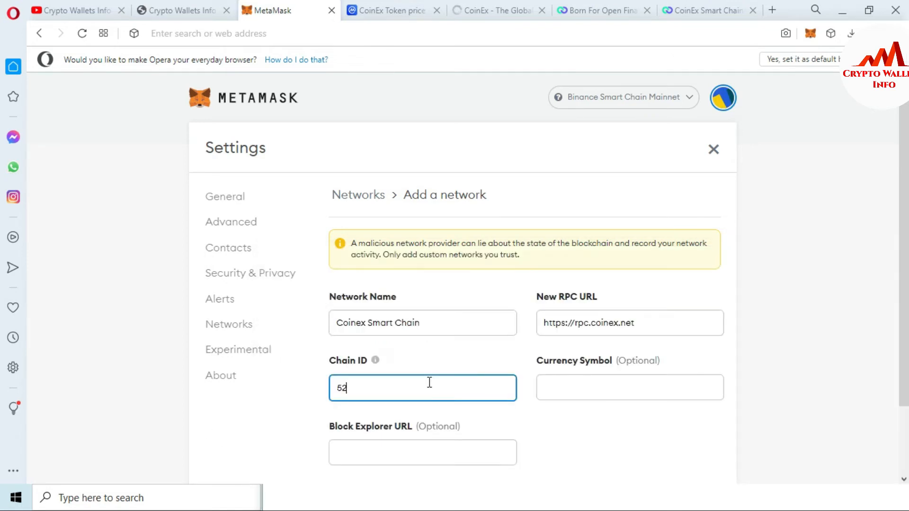
pyautogui.click(629, 387)
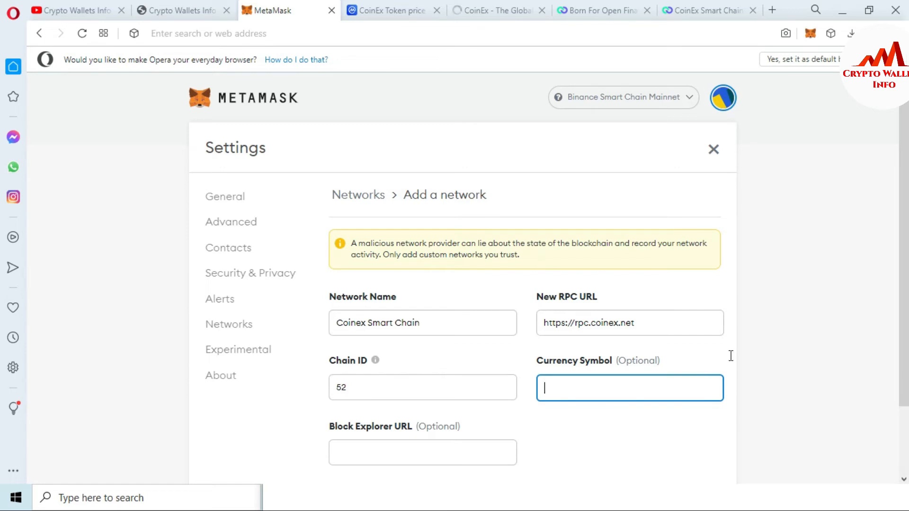
# Enter currency symbol CET, confirming it against CoinMarketCap's CoinEx Token ticker.
pyautogui.scroll(-3)
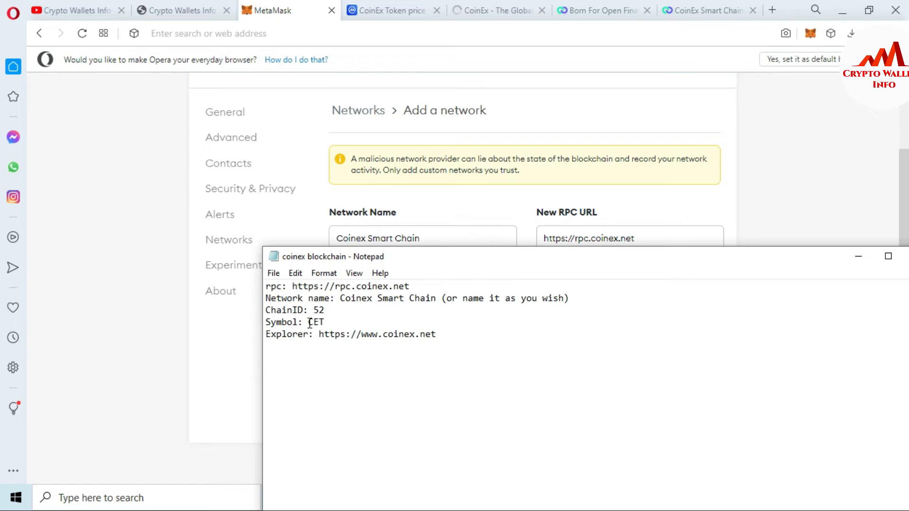
pyautogui.doubleClick(316, 323)
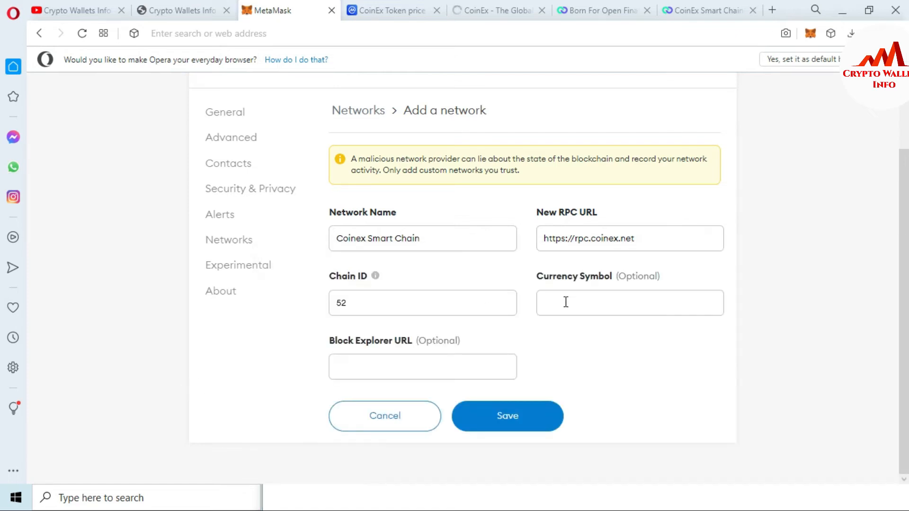
pyautogui.click(629, 301)
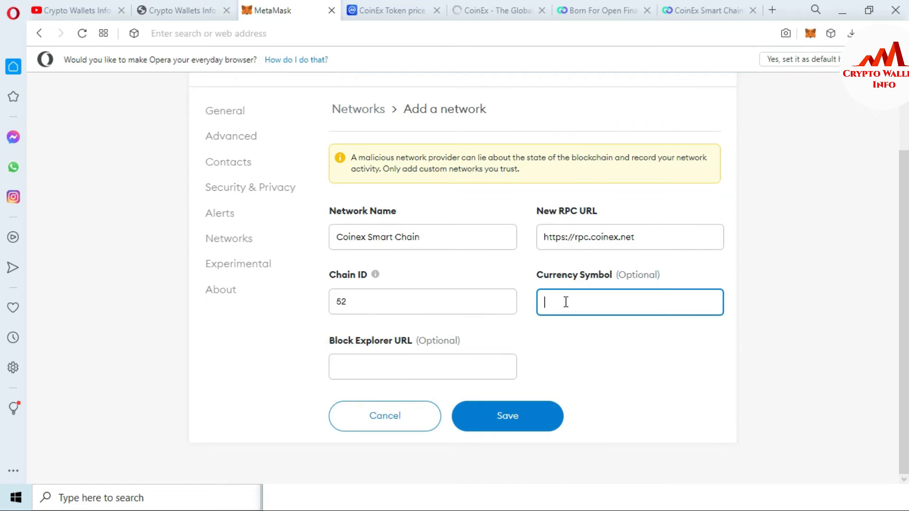
pyautogui.write('CET')
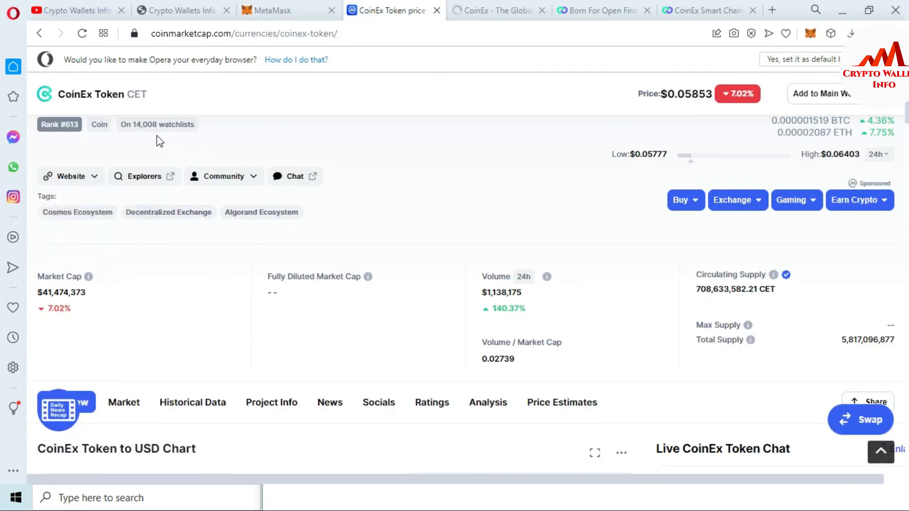
pyautogui.moveTo(151, 103)
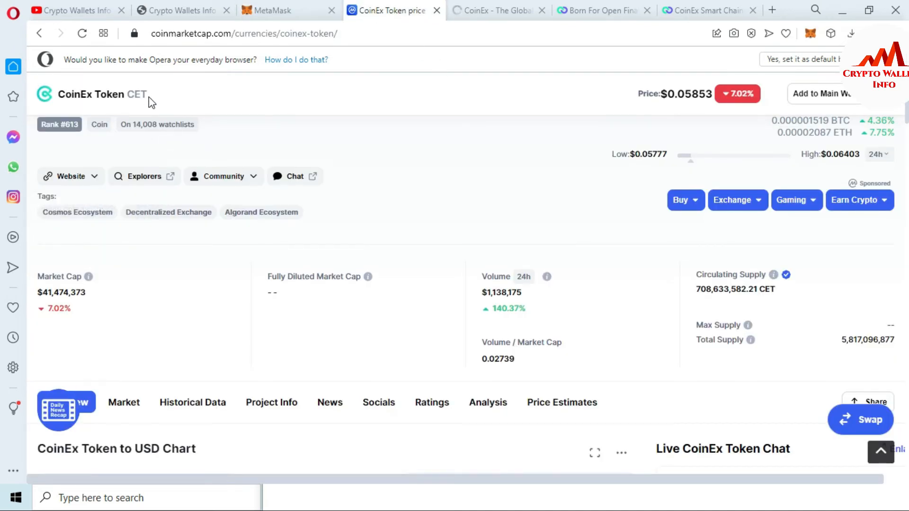
pyautogui.doubleClick(137, 94)
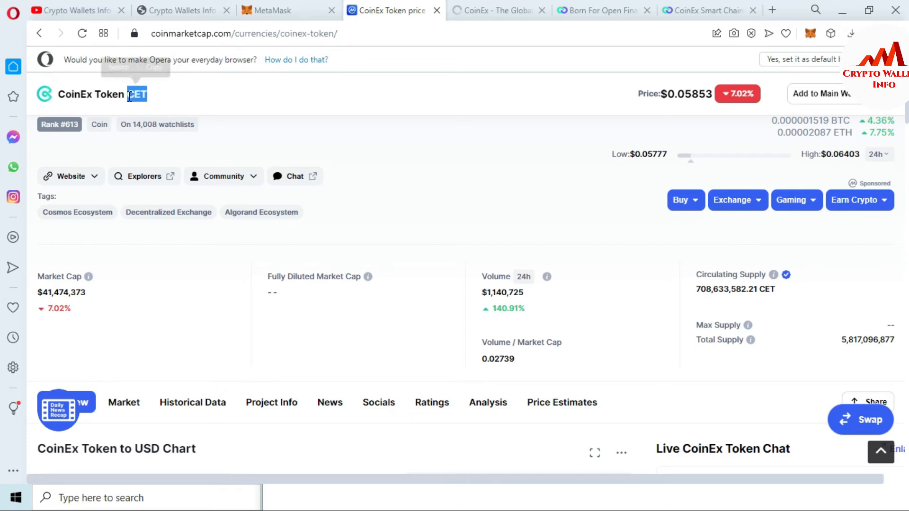
pyautogui.click(283, 11)
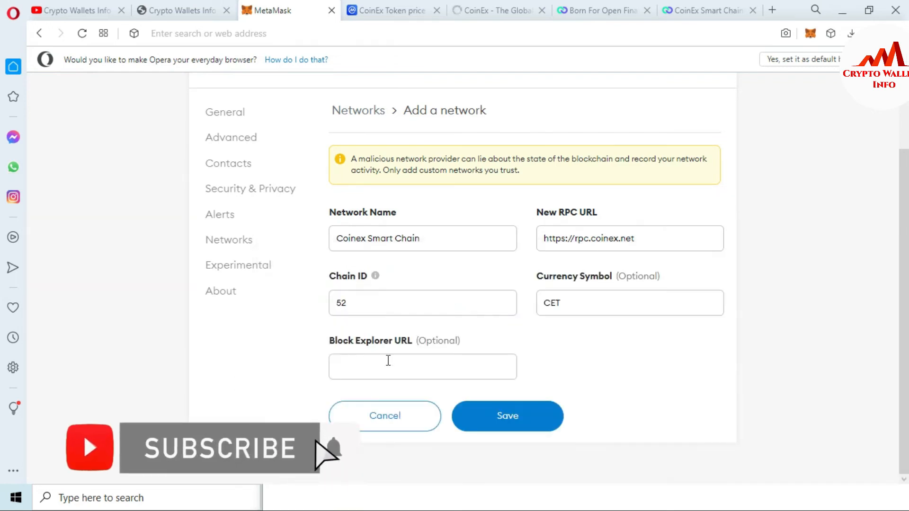
pyautogui.write('https://www.coinex.net')
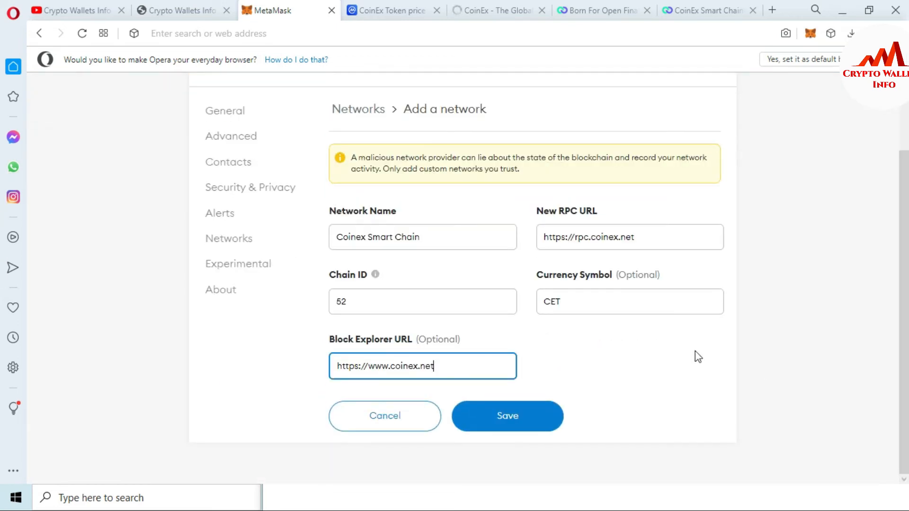
pyautogui.moveTo(659, 377)
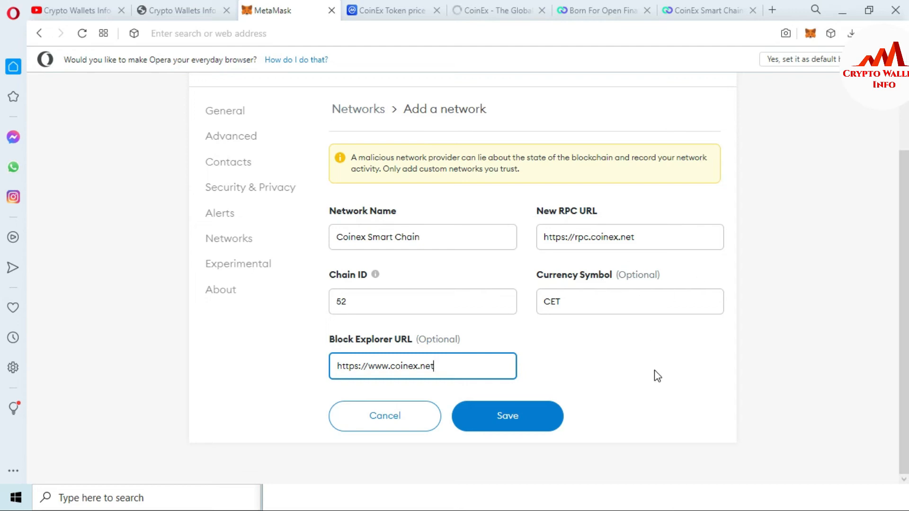
pyautogui.click(507, 416)
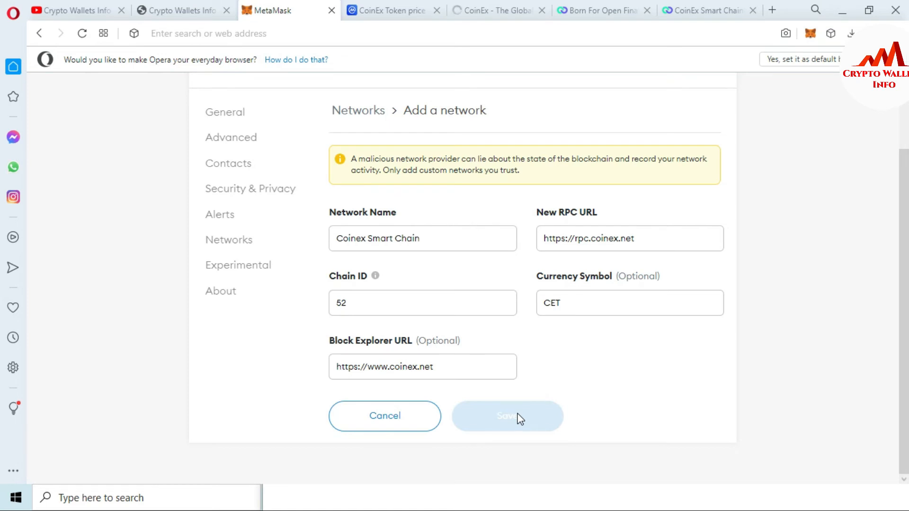
pyautogui.click(506, 416)
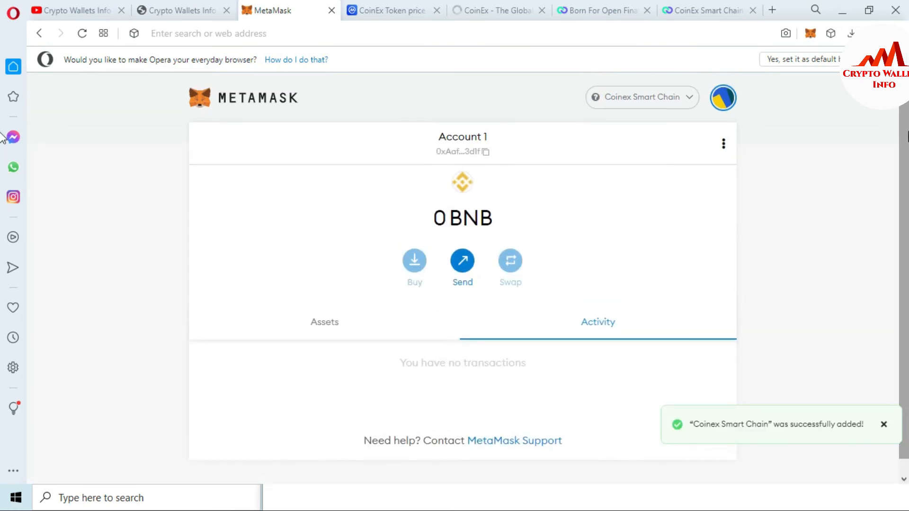
# Check the networks list shows Coinex Smart Chain active at 0 CET, then move to the YouTube page.
pyautogui.click(641, 97)
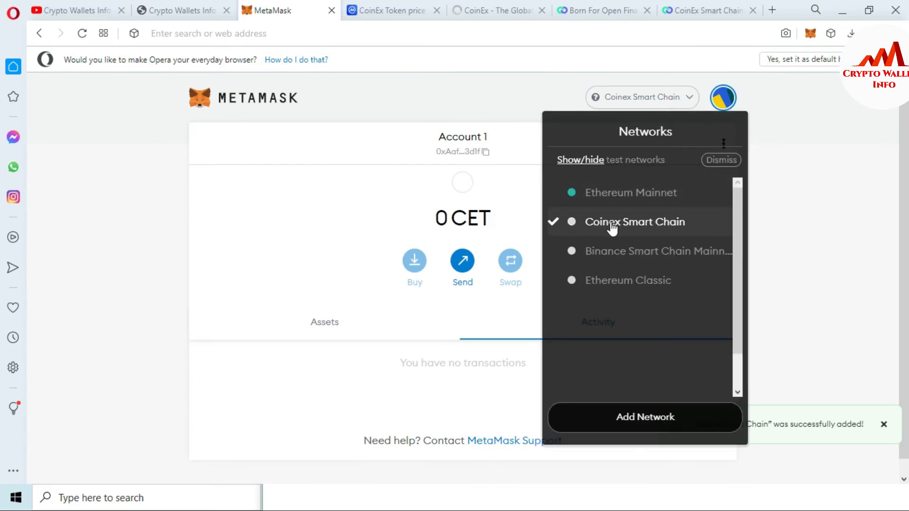
pyautogui.moveTo(672, 229)
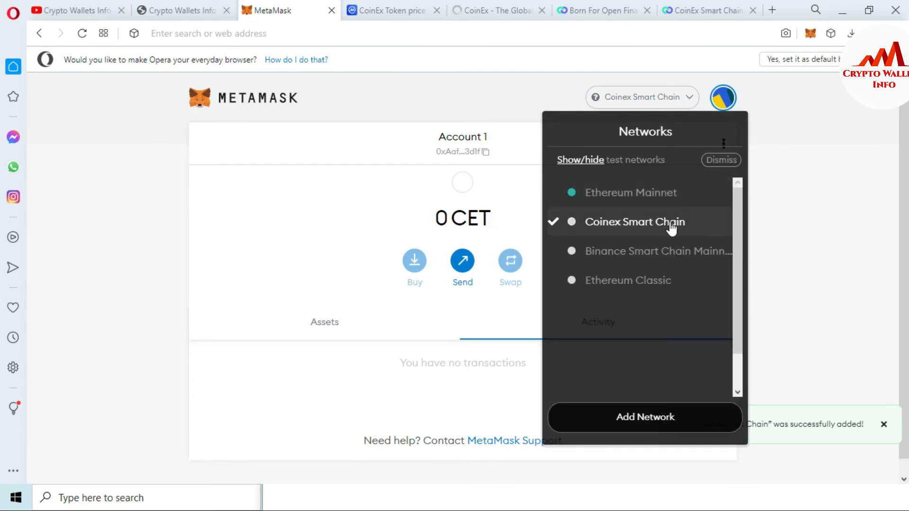
pyautogui.moveTo(620, 229)
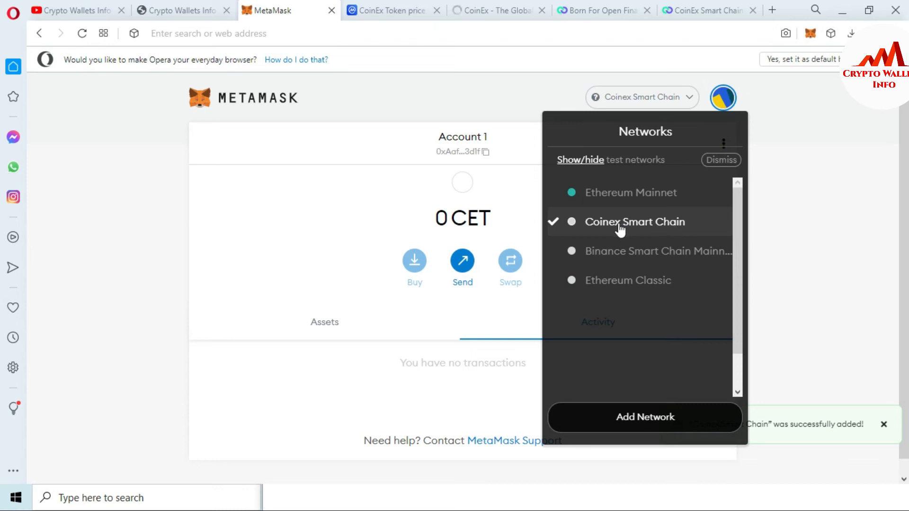
pyautogui.moveTo(631, 230)
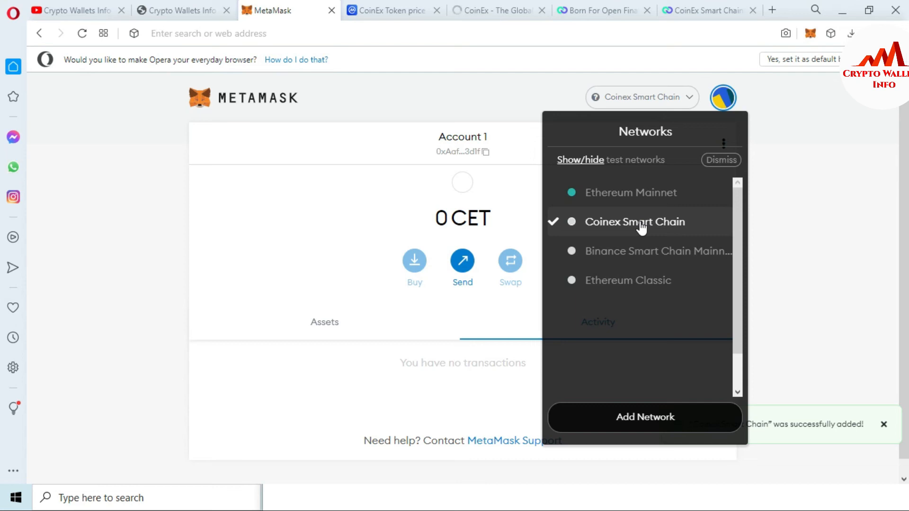
pyautogui.moveTo(829, 189)
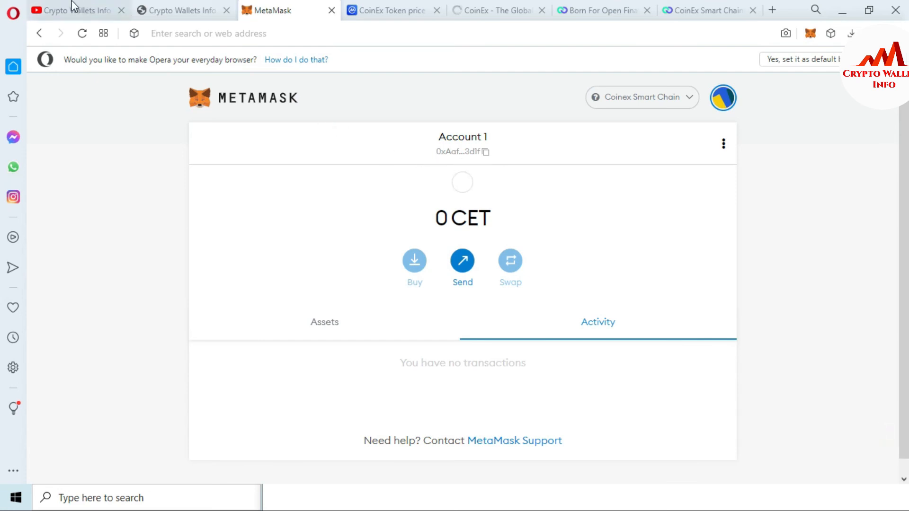
pyautogui.click(76, 10)
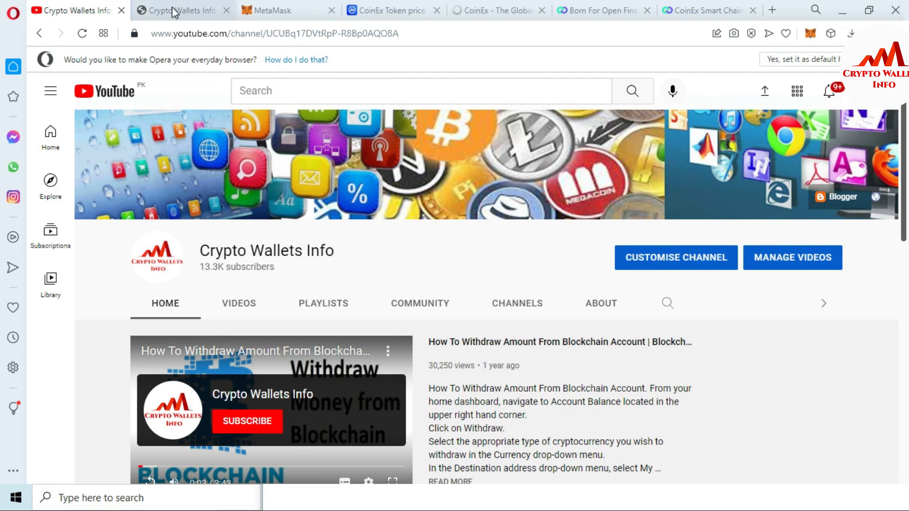
pyautogui.click(181, 10)
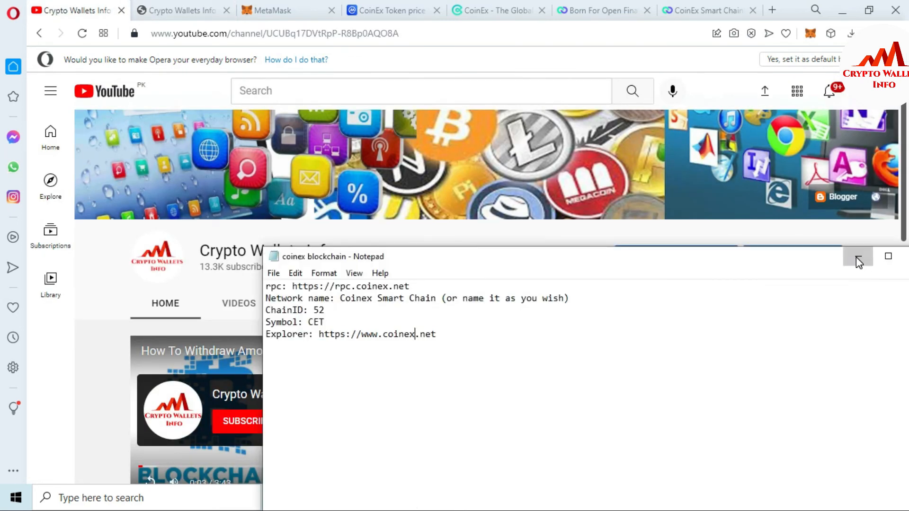
pyautogui.click(272, 10)
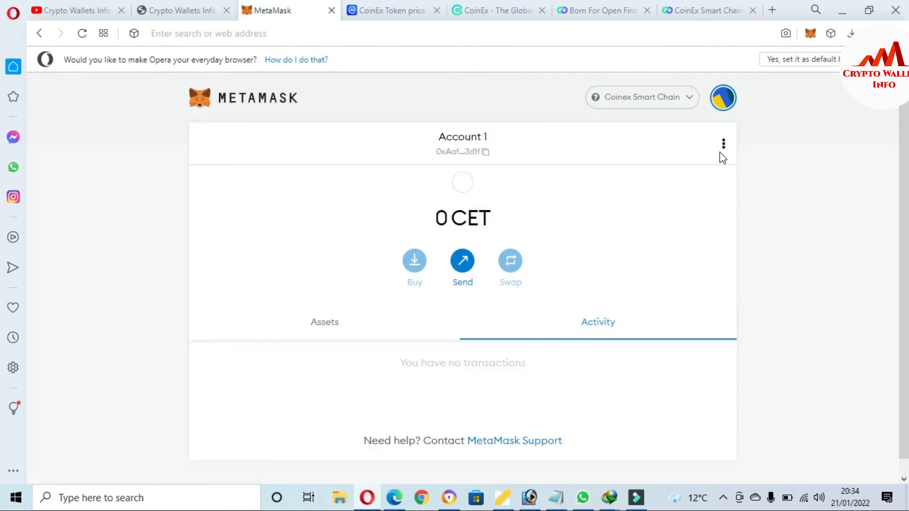
# Export Account 1's private key via Account details with the password confirmed, then move to Crypto Wallets Info.
pyautogui.click(722, 144)
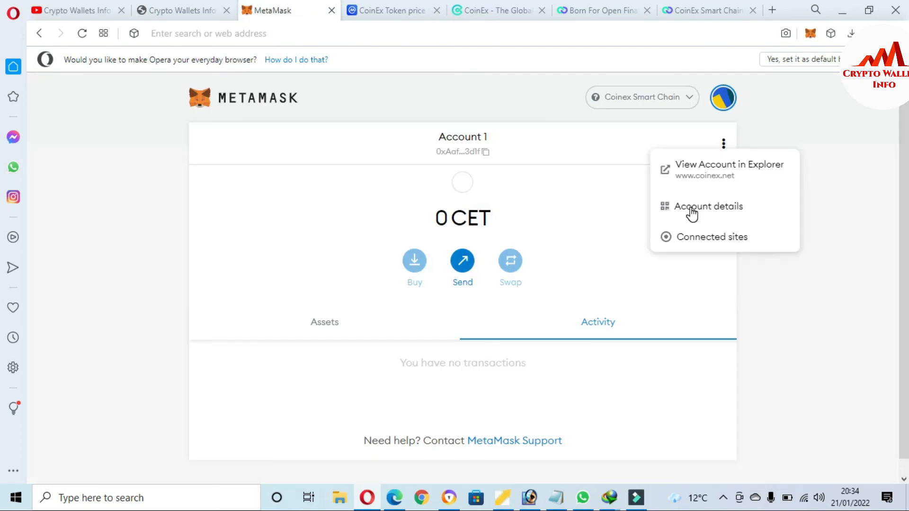
pyautogui.click(709, 206)
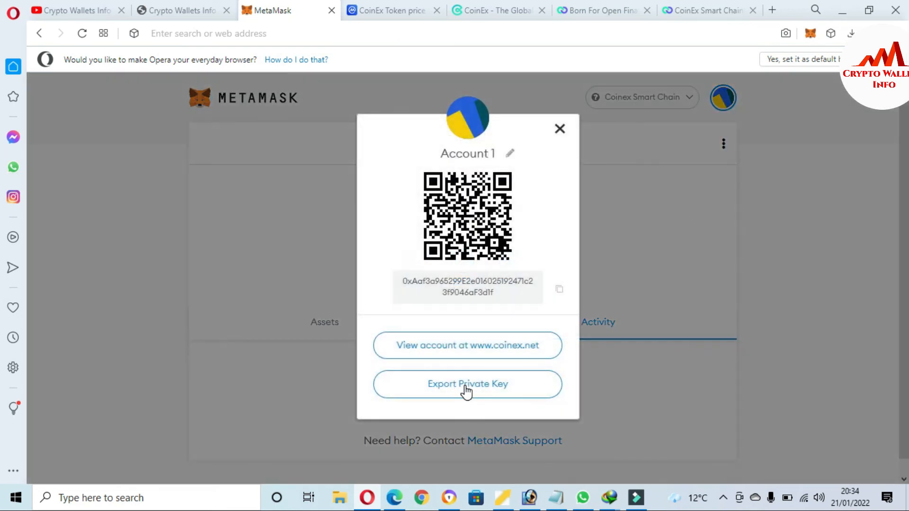
pyautogui.click(467, 383)
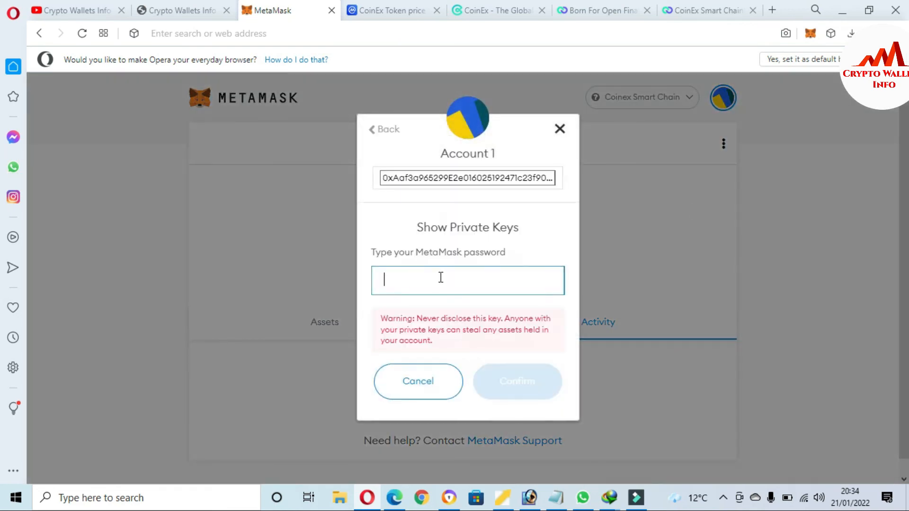
pyautogui.write('password')
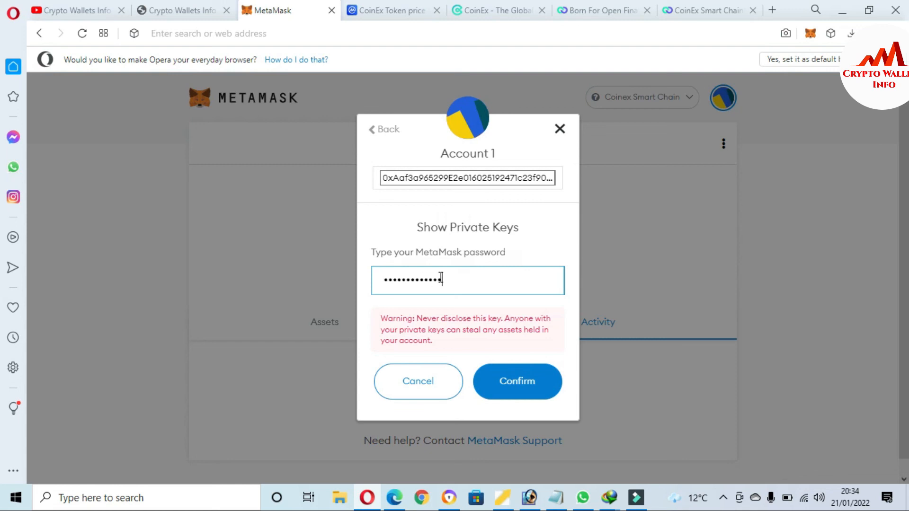
pyautogui.click(516, 381)
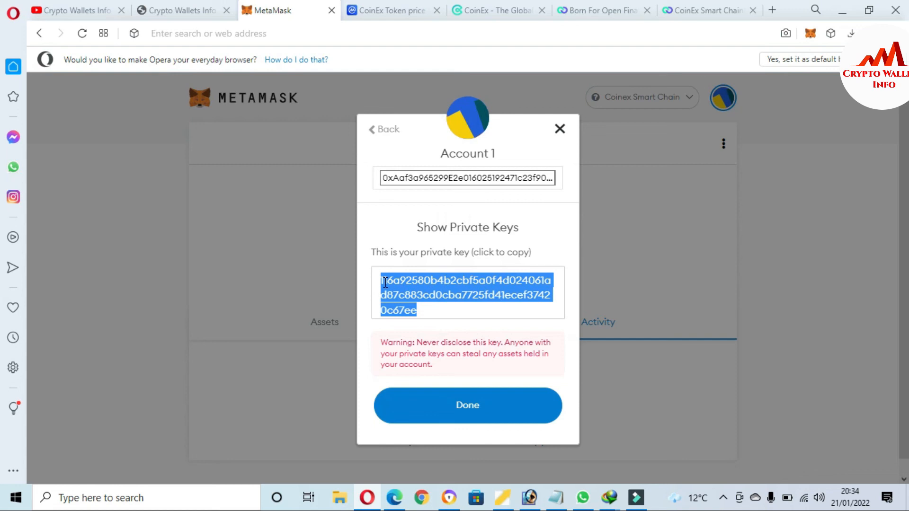
pyautogui.click(183, 11)
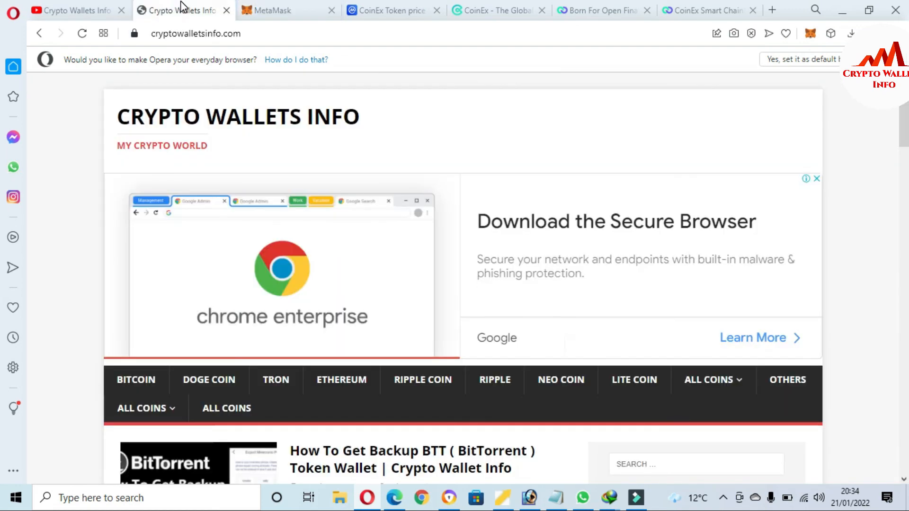